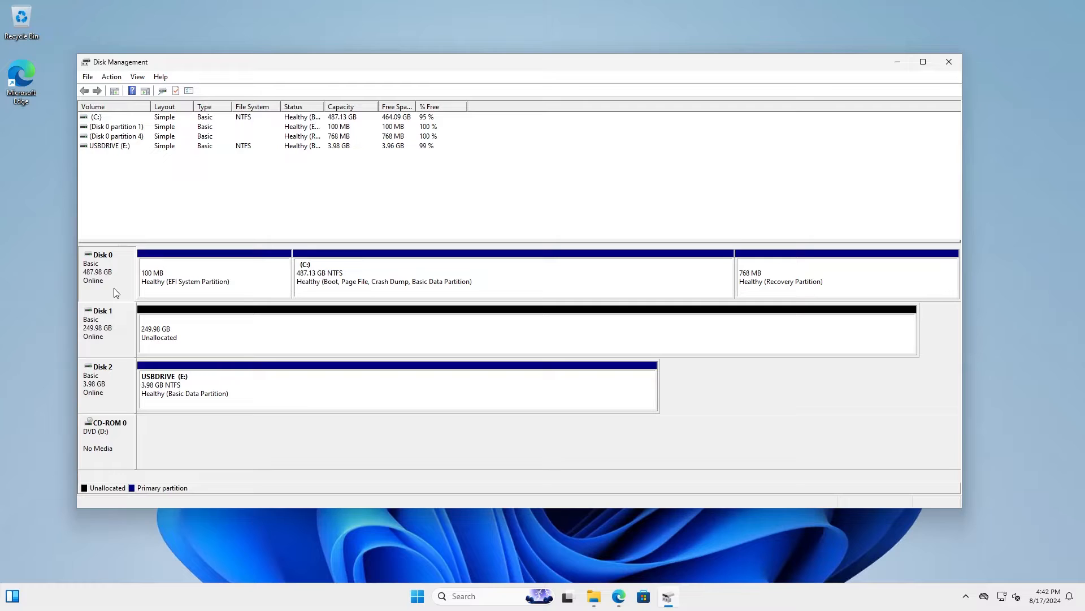
mouse_move(91, 285)
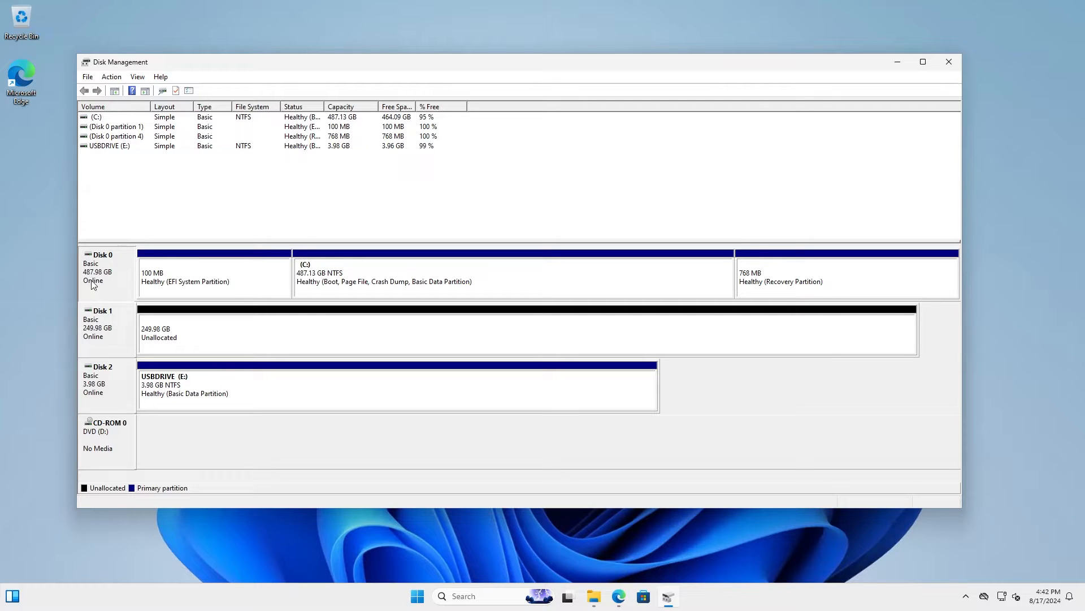
mouse_move(344, 326)
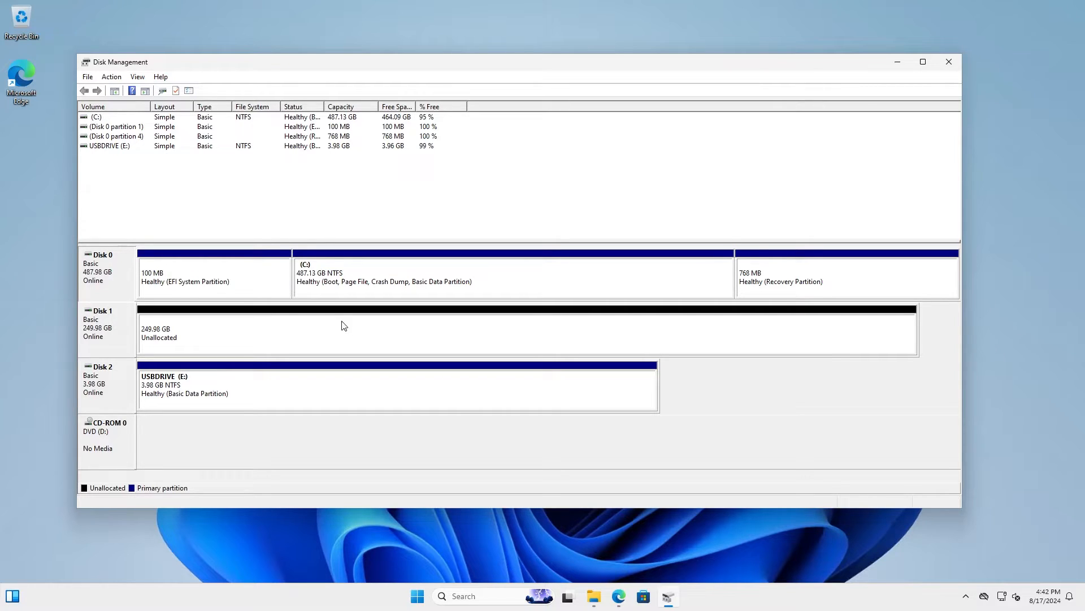
Launch Calculator and compute 249.98 × 1024 minus the 100 MB EFI and 768 MB recovery sizes.
left_click(512, 277)
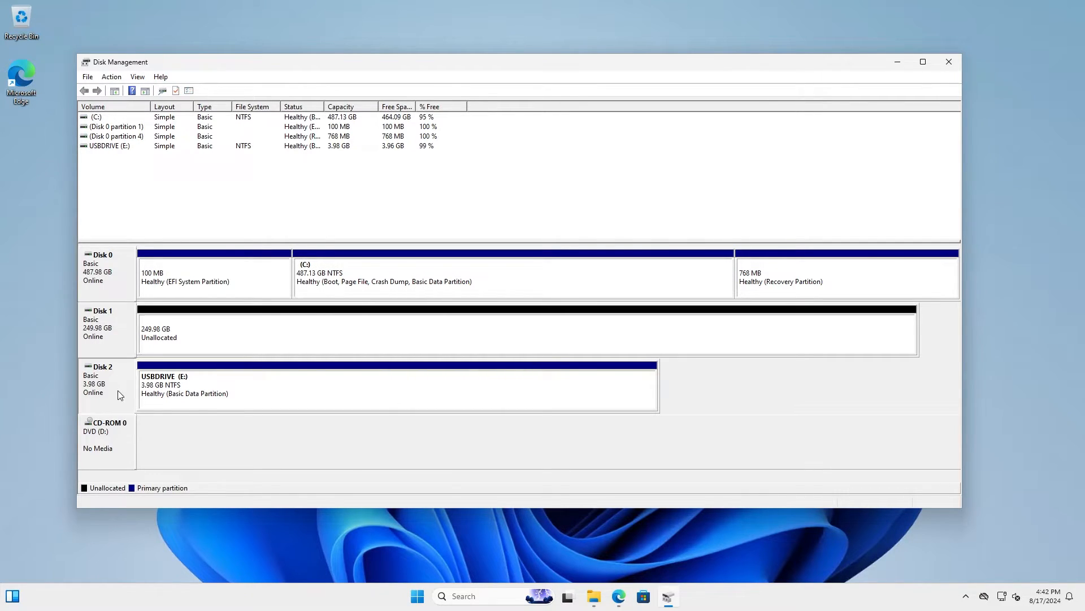
mouse_move(109, 399)
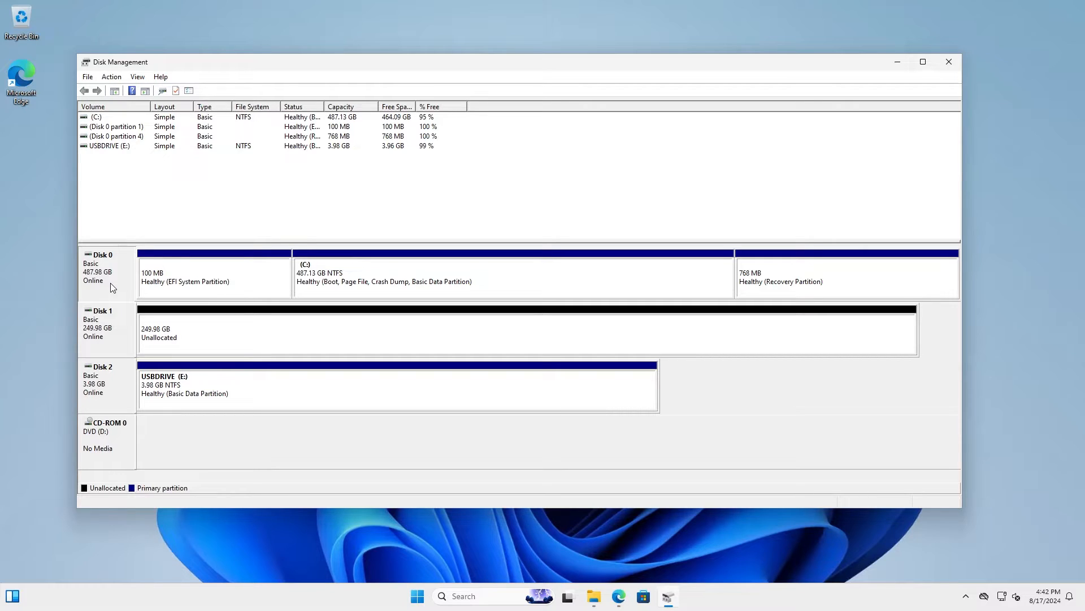
mouse_move(92, 338)
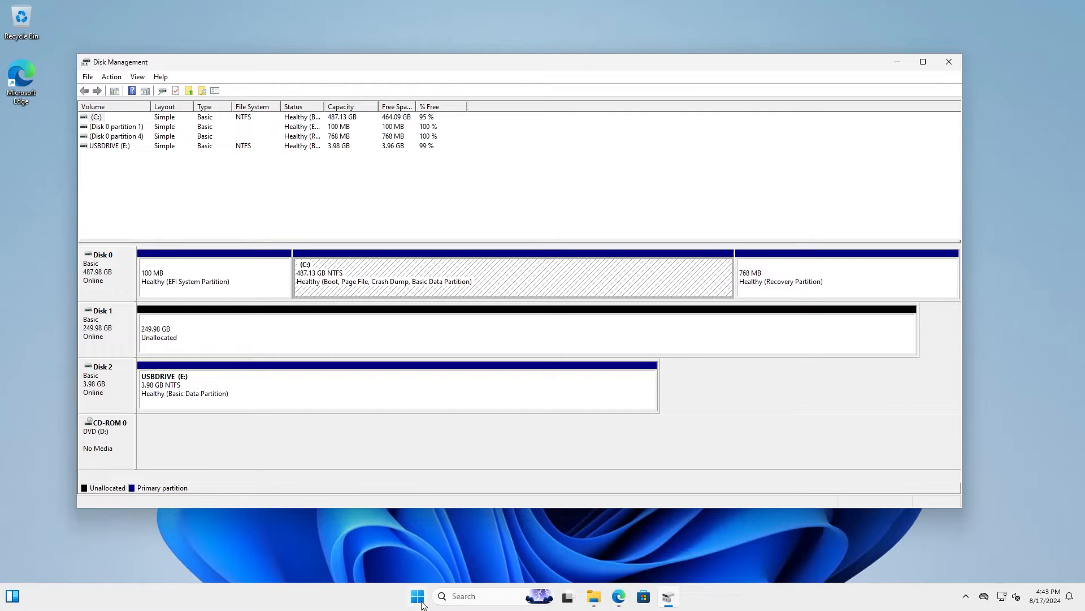
type("calculator")
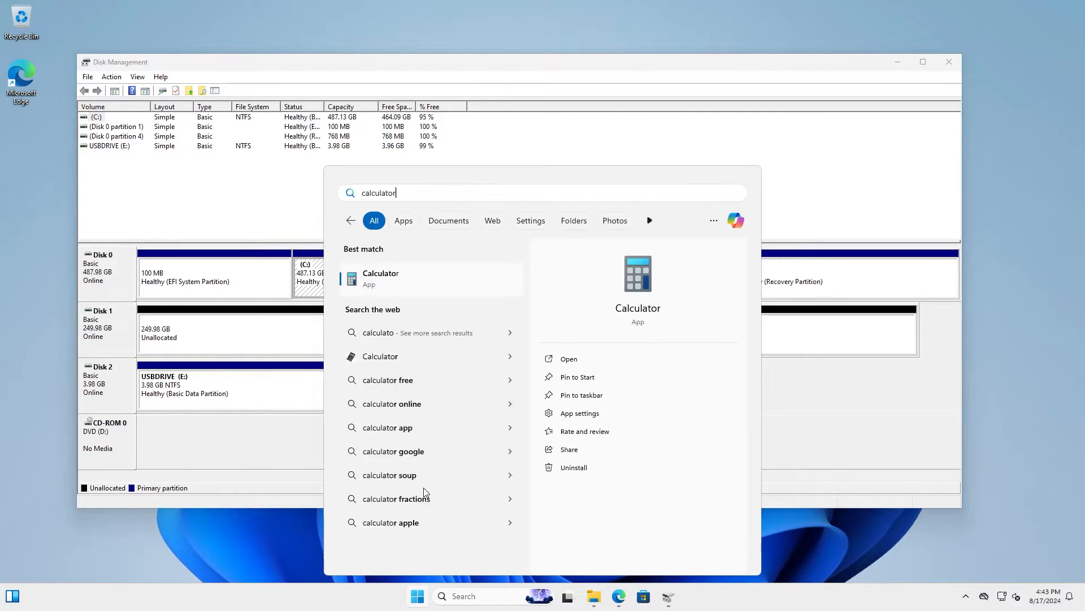
left_click(380, 278)
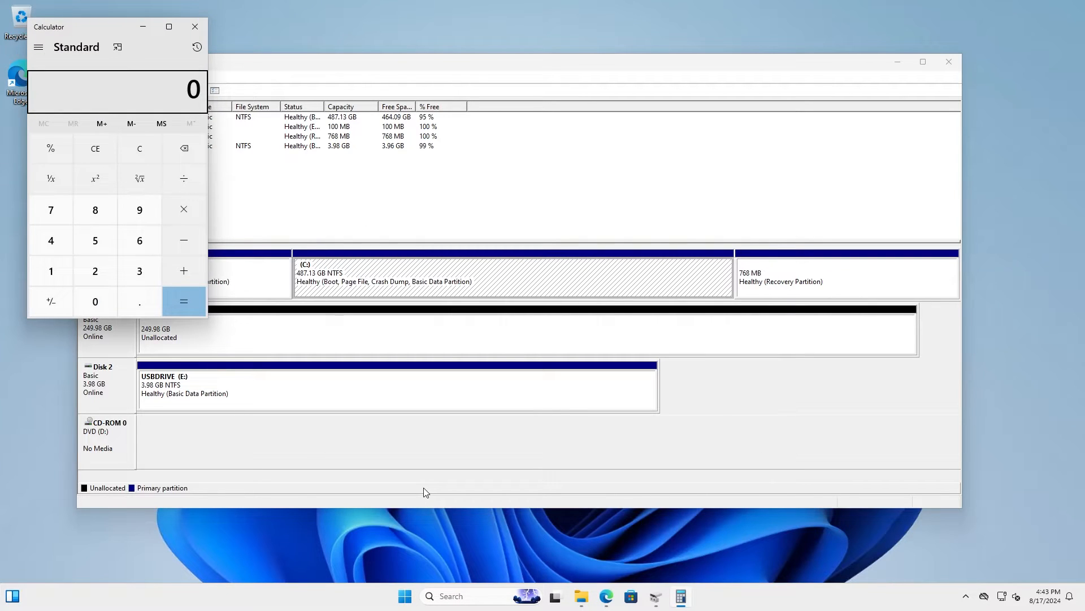
left_click(95, 300)
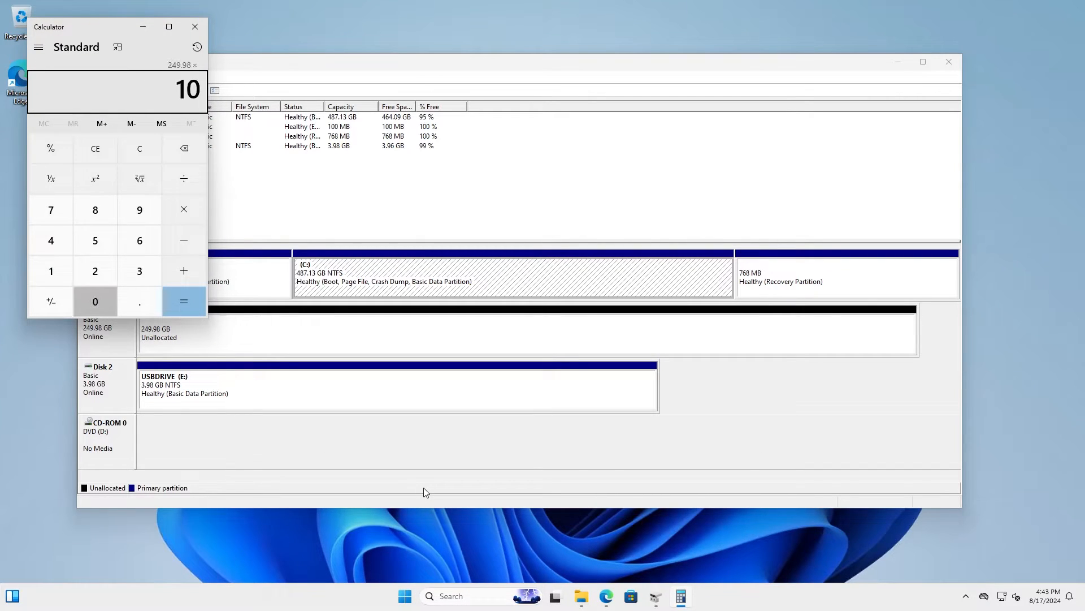
left_click(183, 300)
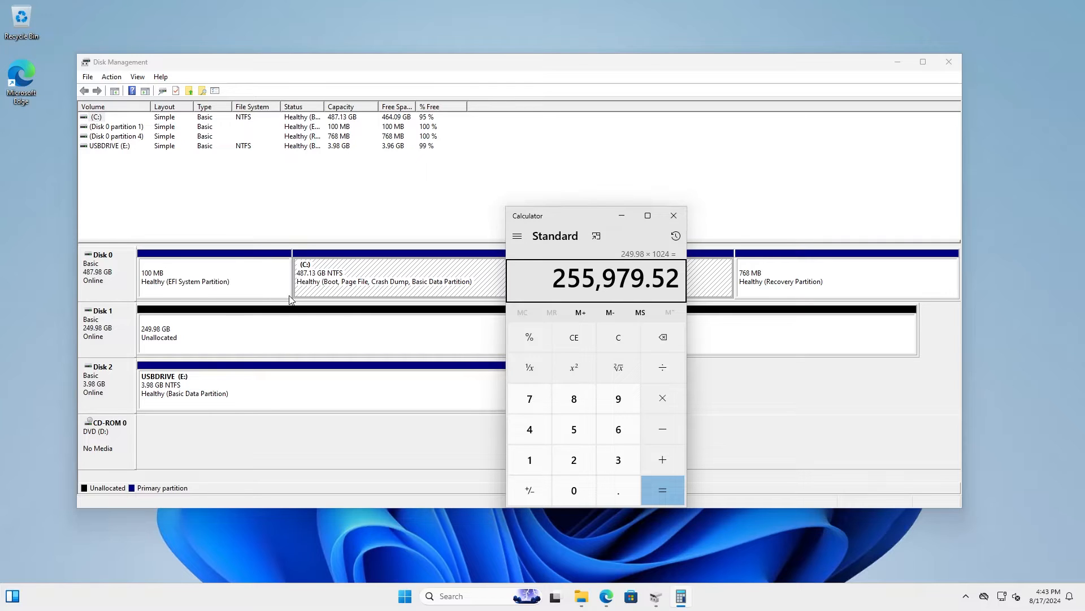
left_click(193, 277)
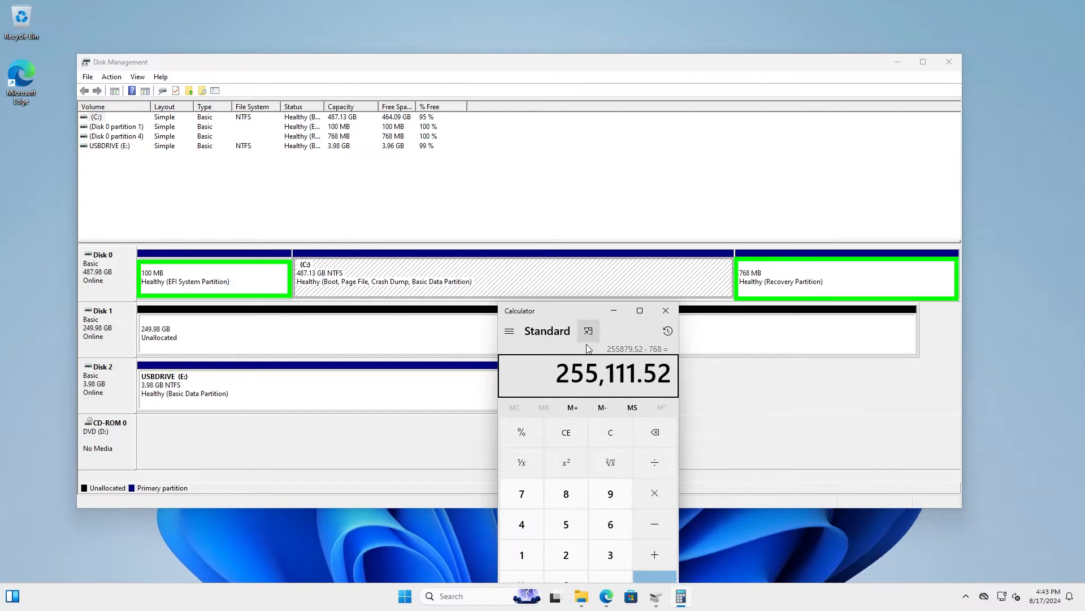
mouse_move(637, 387)
type("255,111")
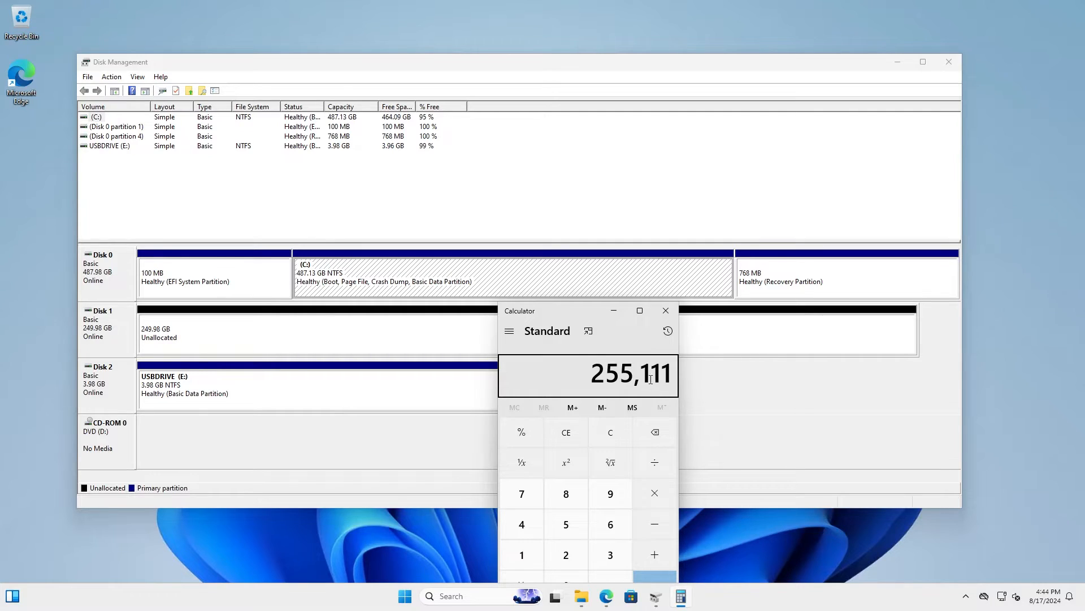
Shrink the C: volume by 243714 MB (498825 − 255111) so it becomes 249.13 GB.
right_click(512, 274)
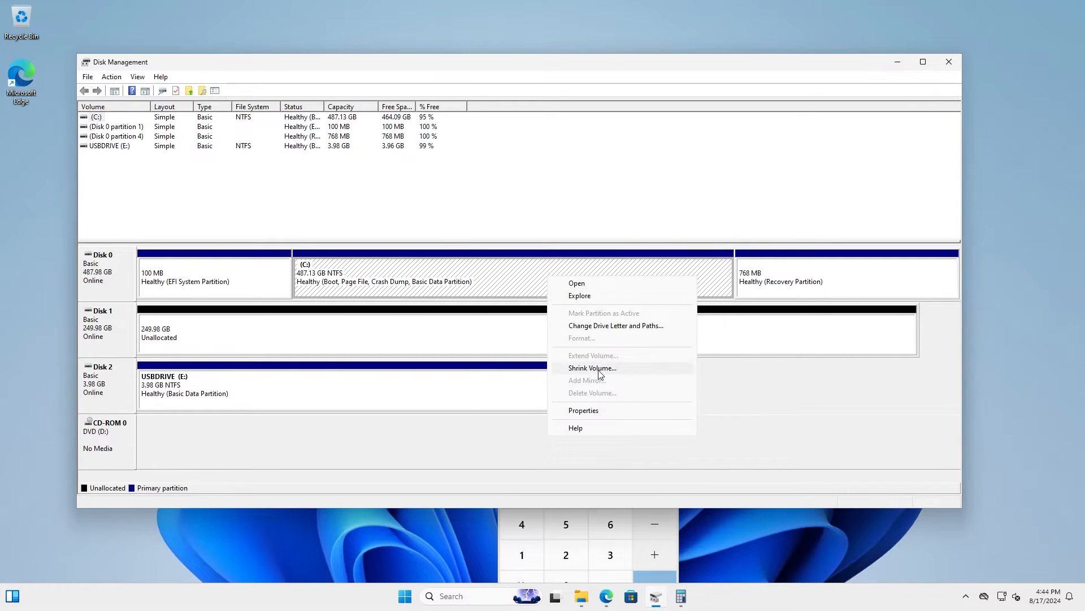
left_click(591, 368)
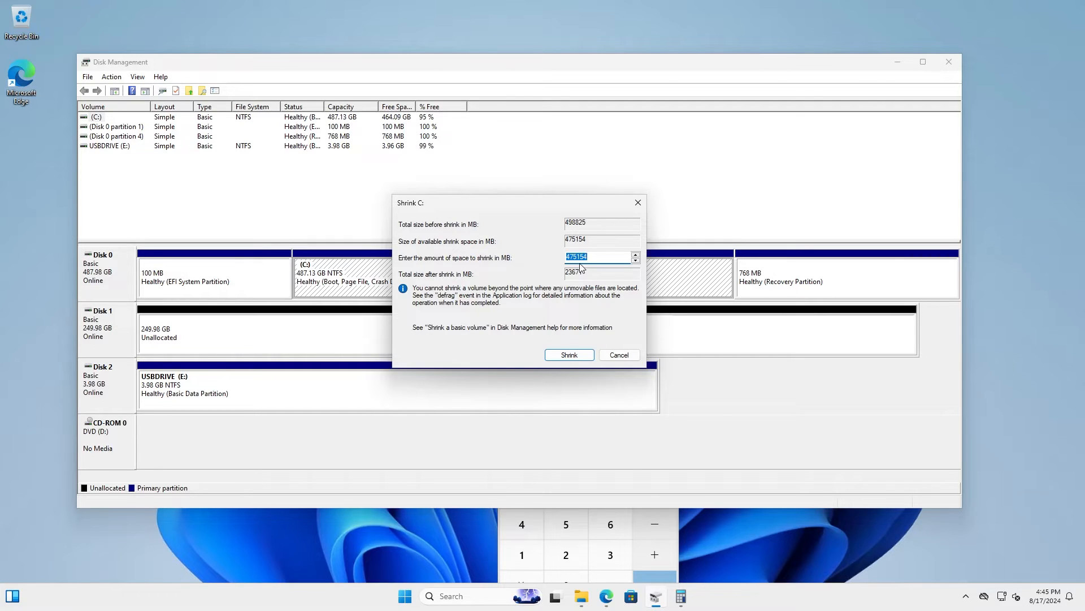
left_click(680, 595)
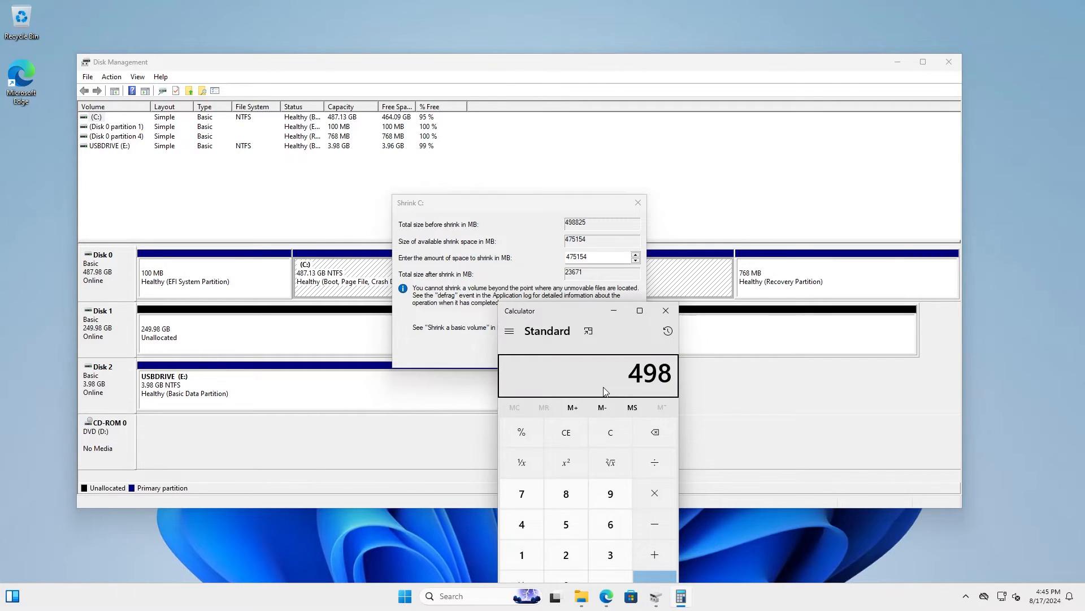
type("825")
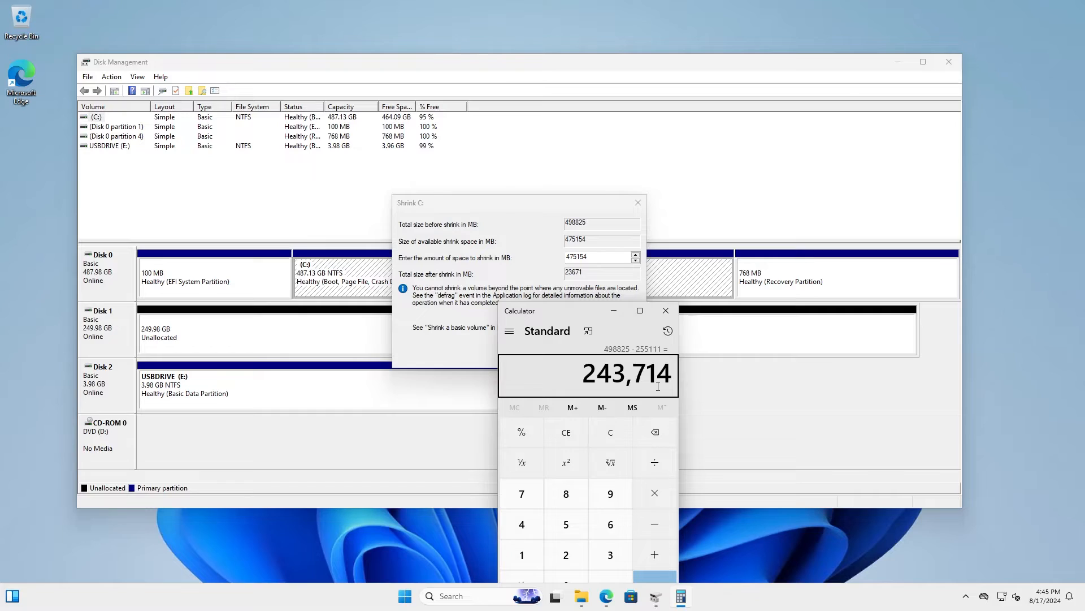
mouse_move(652, 395)
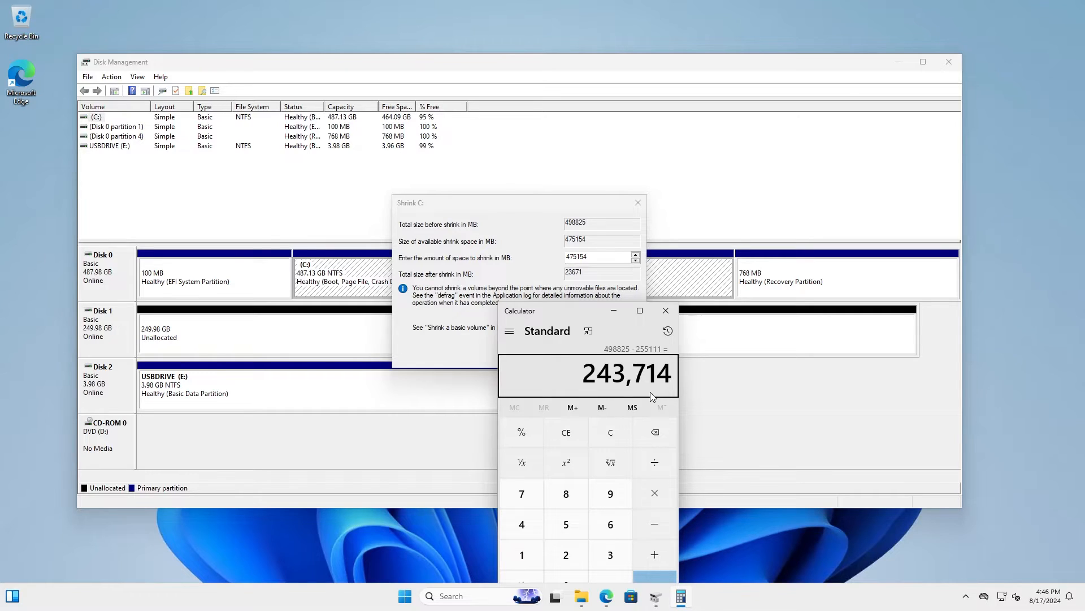
mouse_move(662, 398)
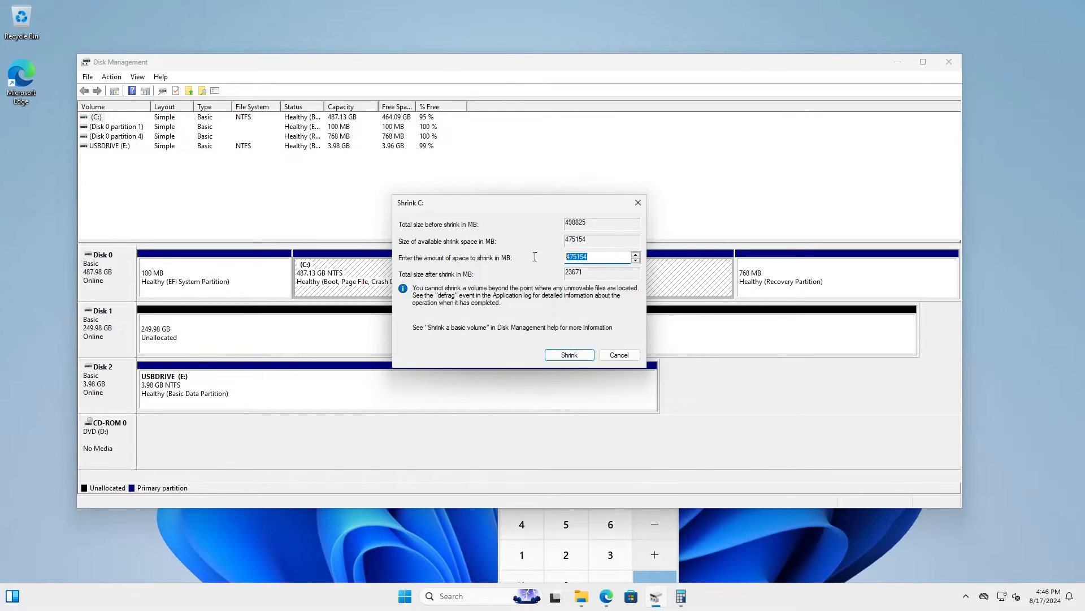
type("243714")
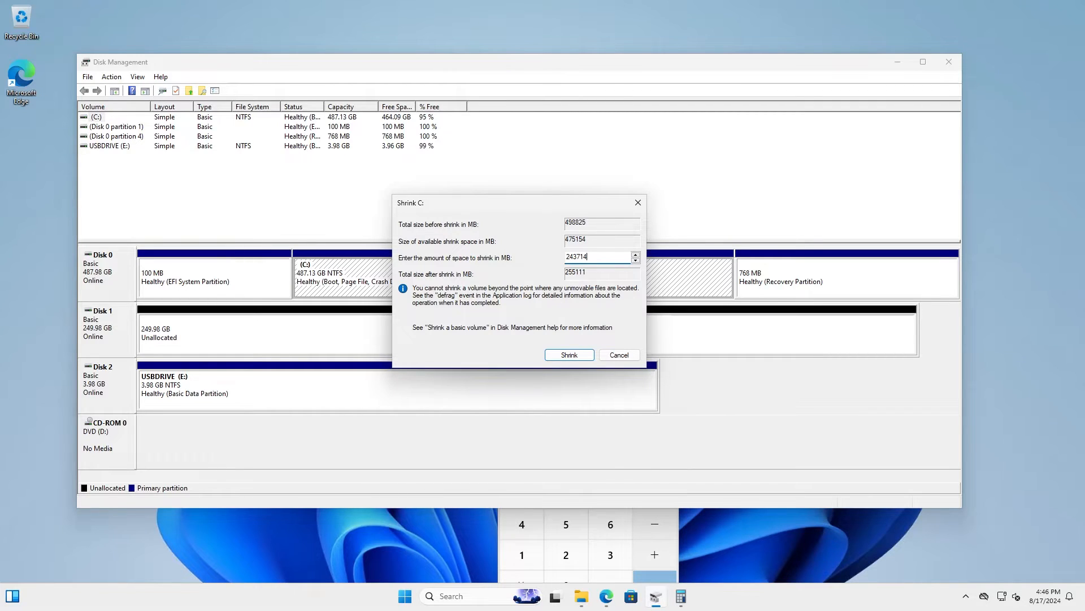
left_click(569, 354)
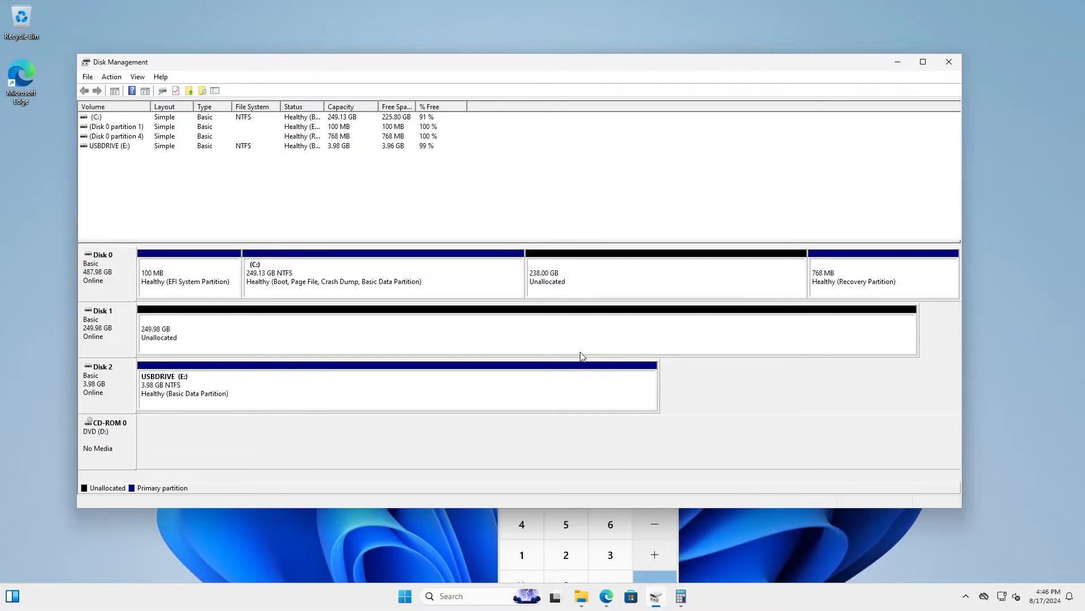
mouse_move(600, 296)
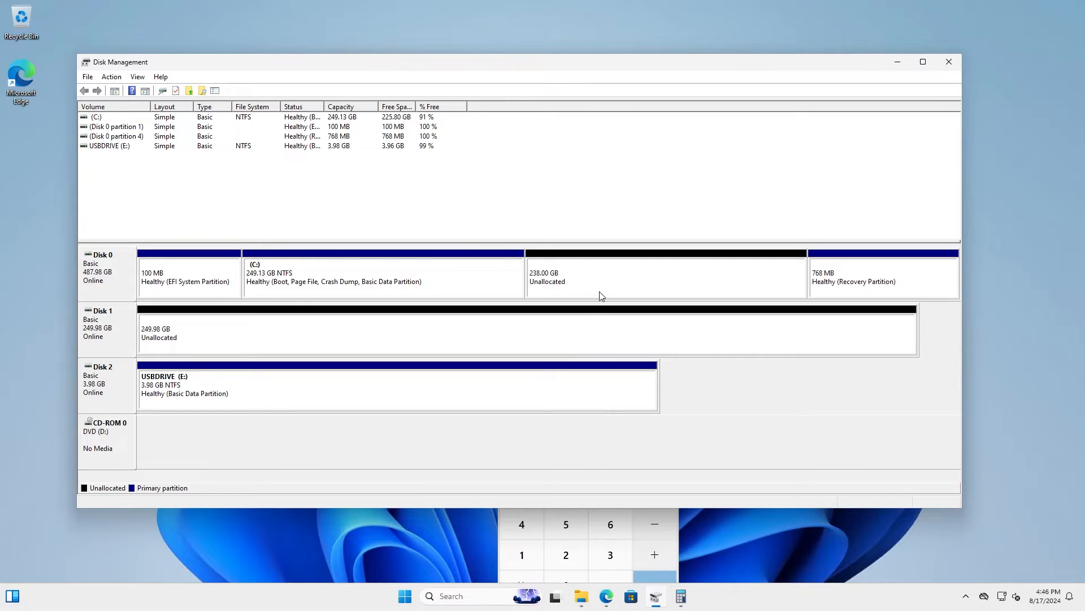
left_click(664, 277)
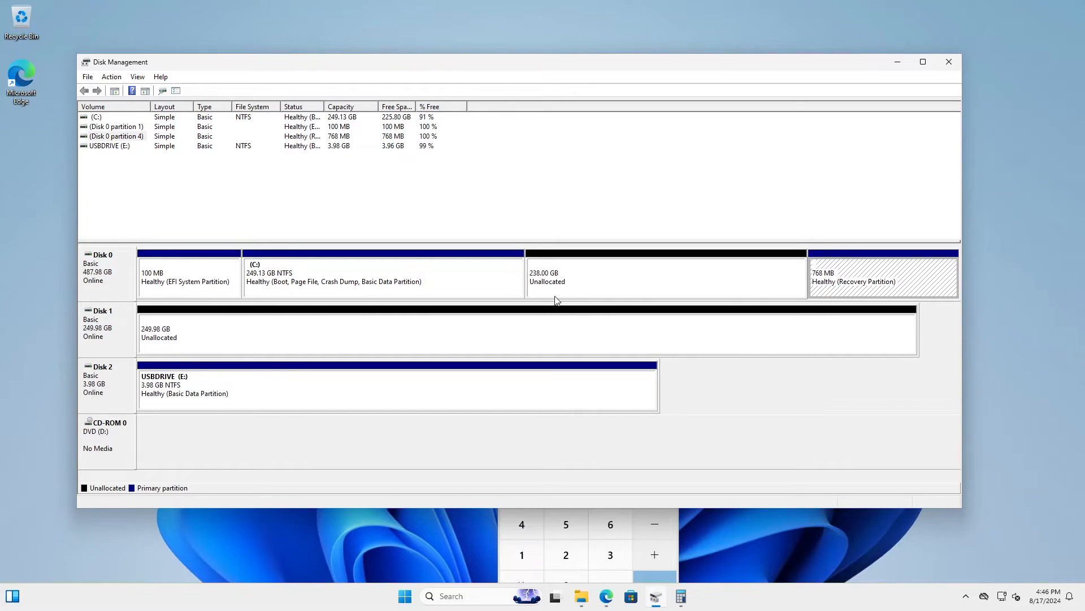
left_click(665, 274)
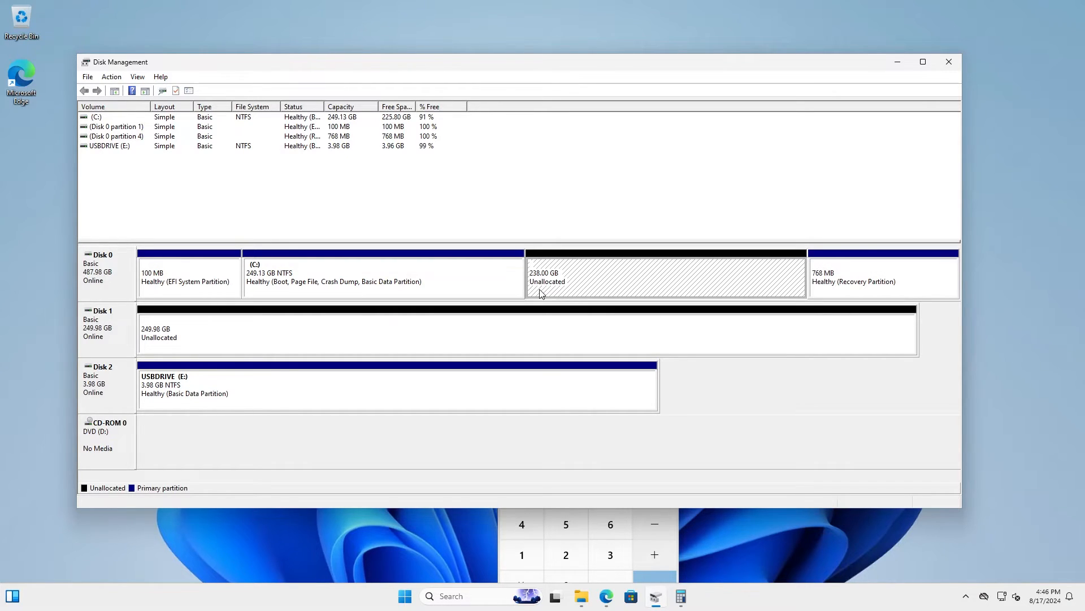
mouse_move(654, 295)
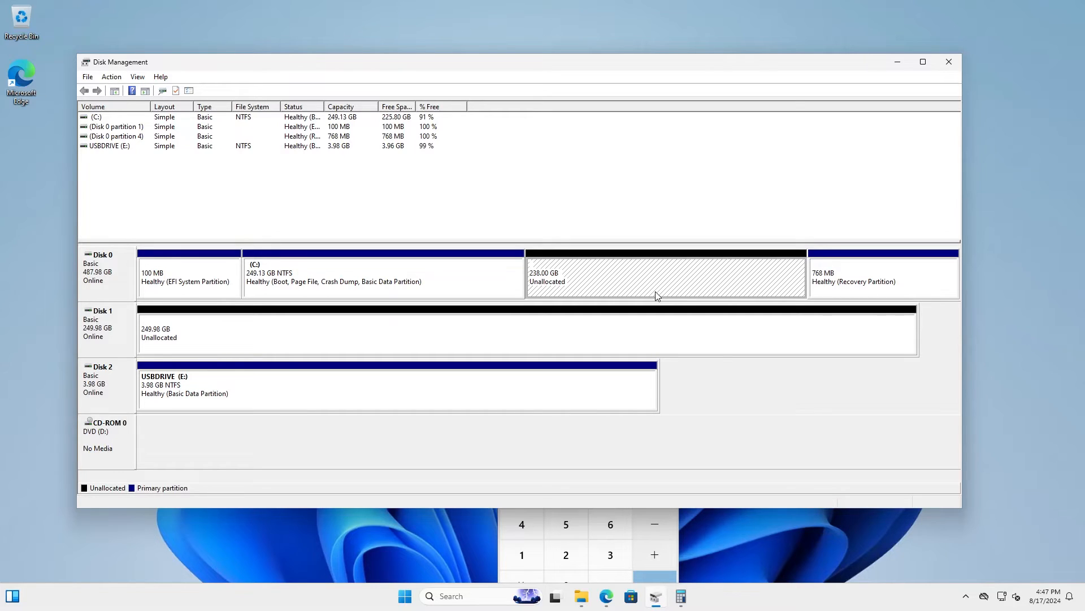
mouse_move(655, 296)
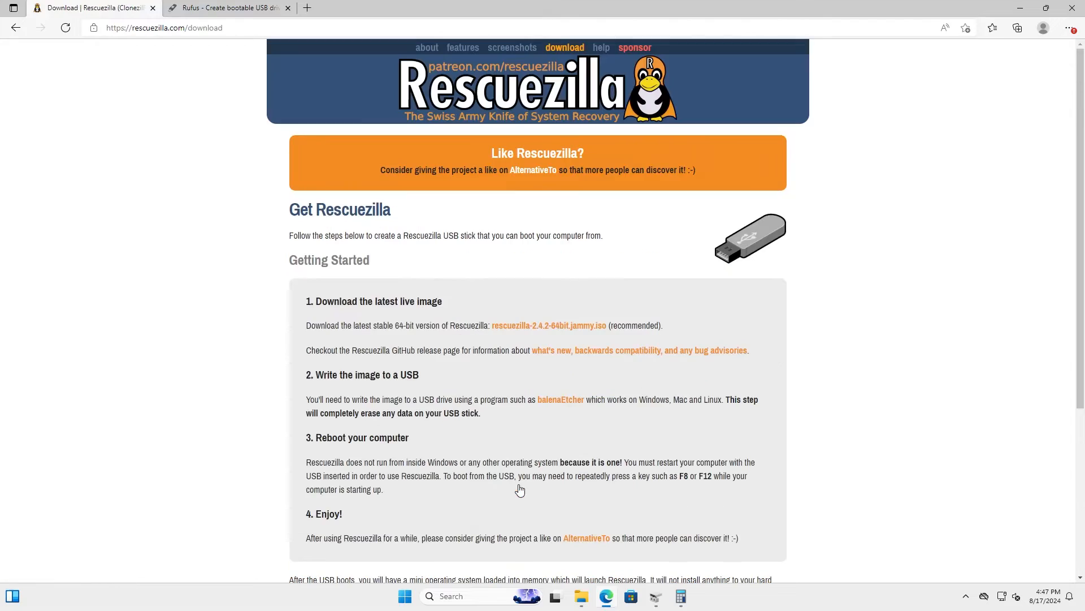
mouse_move(549, 325)
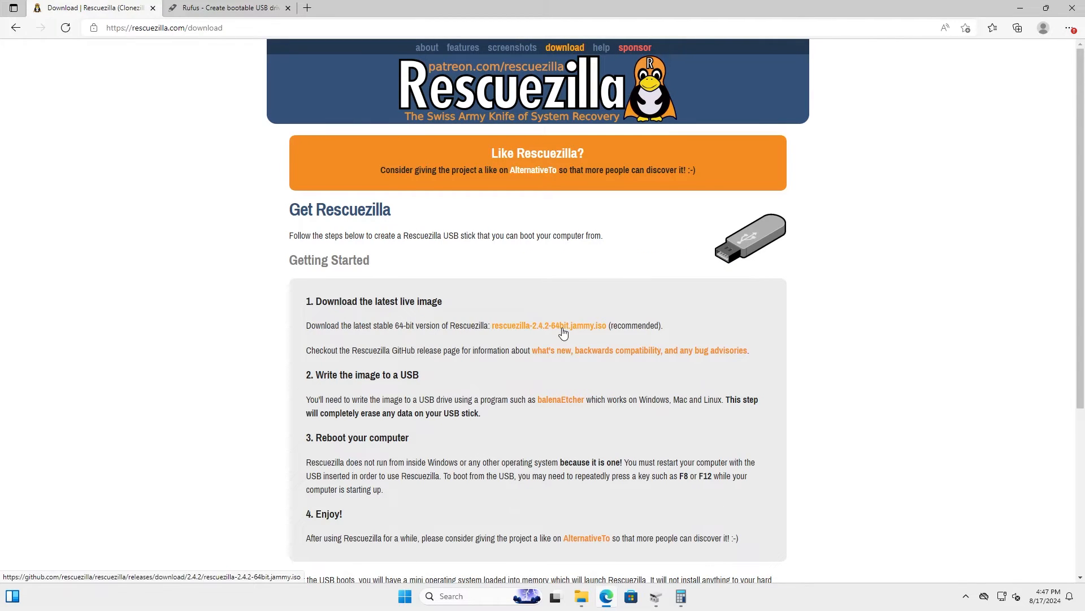
mouse_move(309, 251)
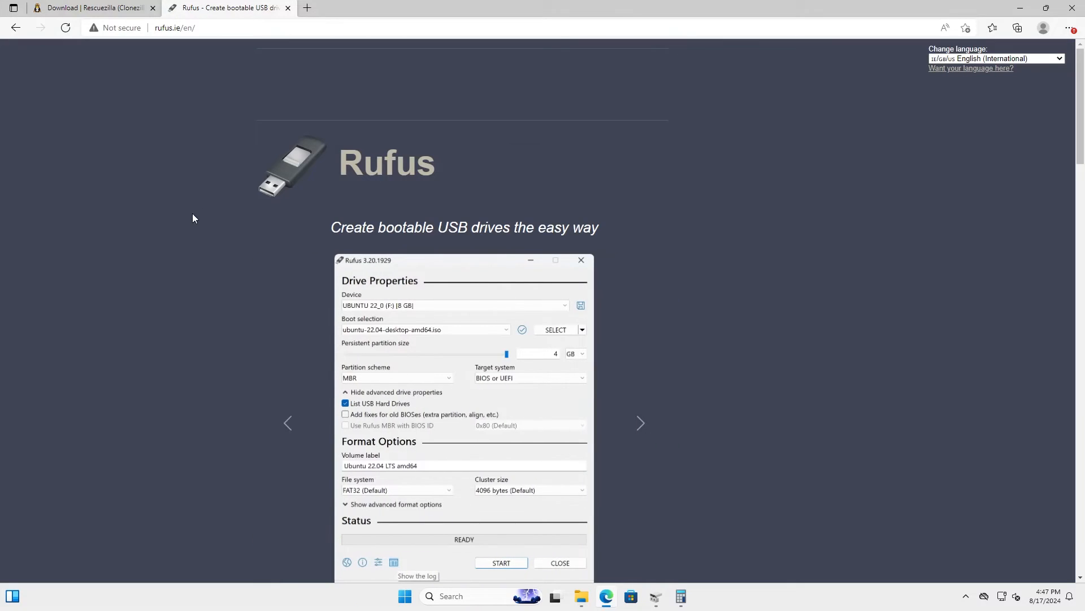
mouse_move(162, 271)
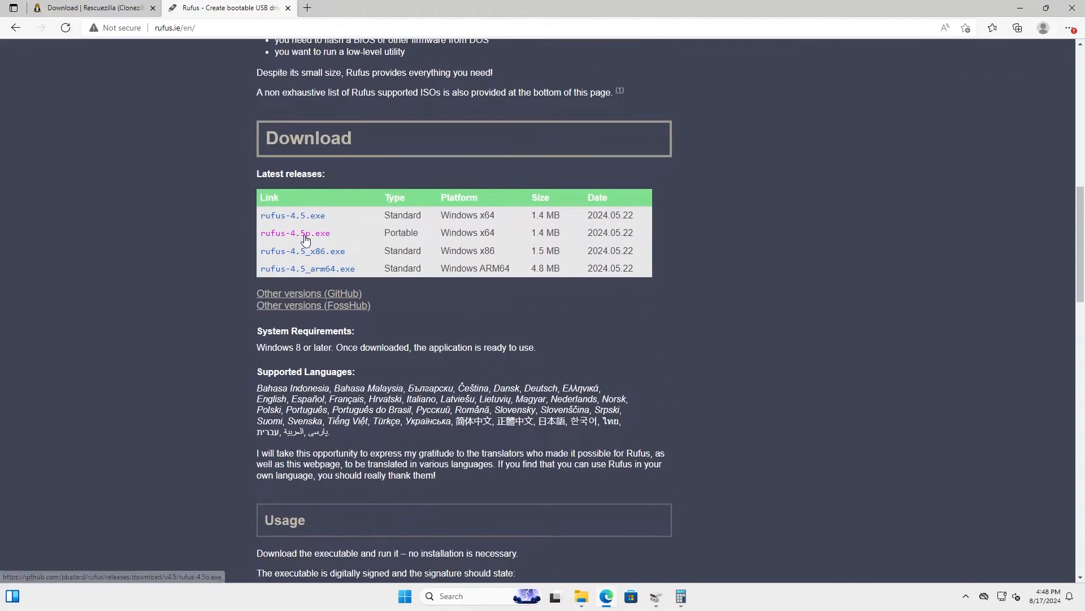
mouse_move(607, 554)
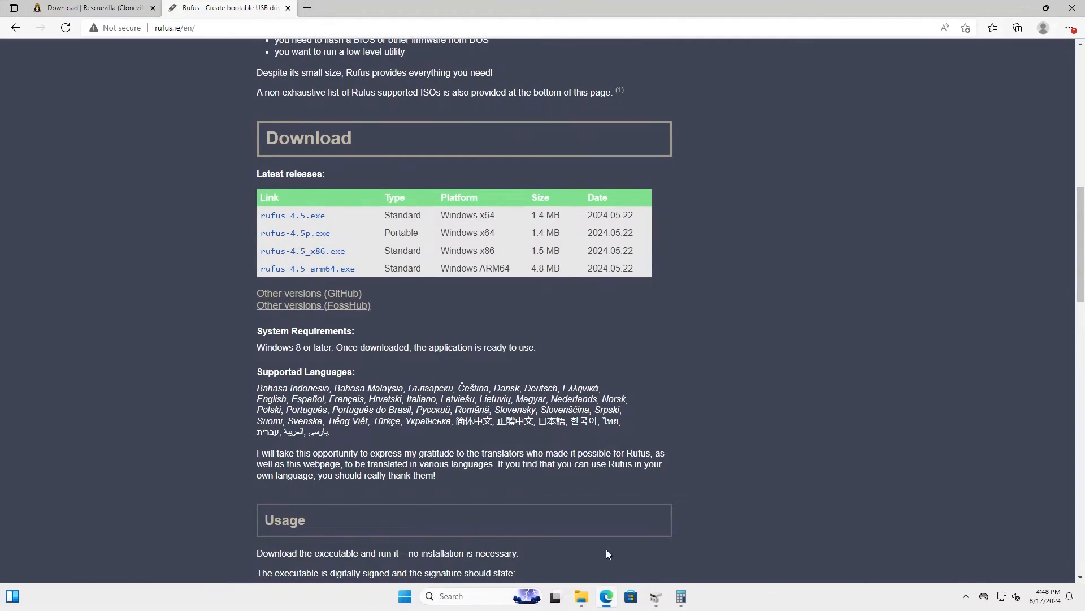
Bring up the Rufus site's download table listing the 4.5 releases.
left_click(582, 600)
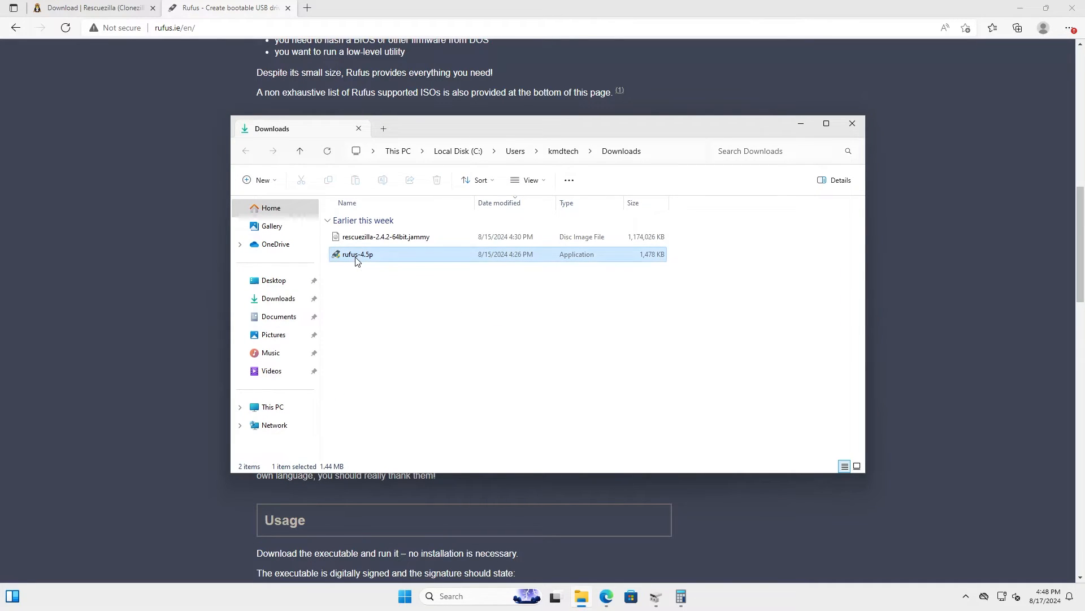
Run rufus-4.5p, select rescuezilla-2.4.2-64bit.jammy.iso and set the partition scheme to GPT.
double_click(358, 255)
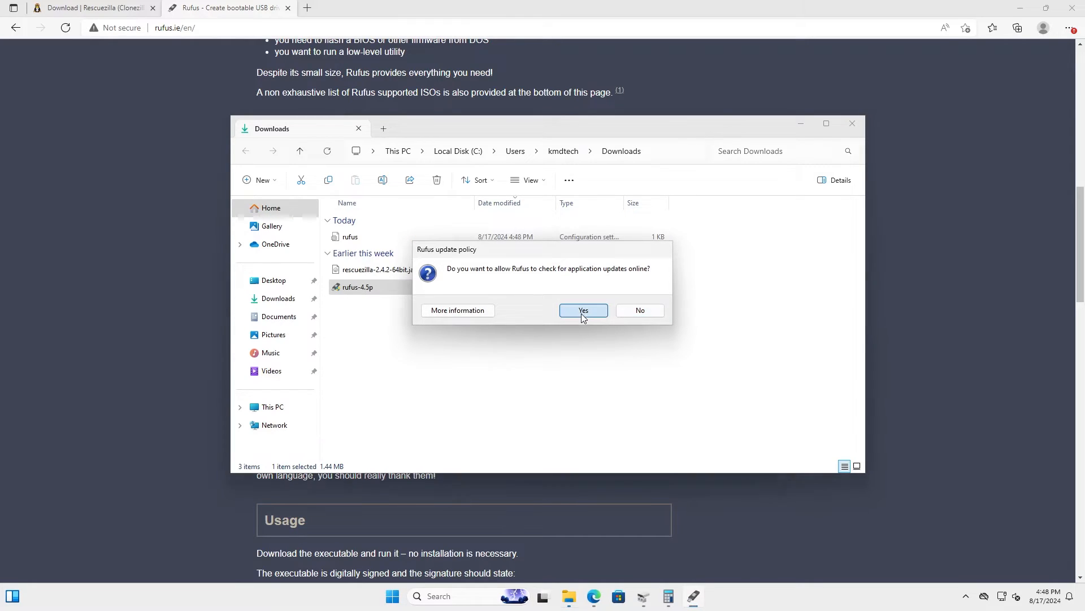
left_click(584, 310)
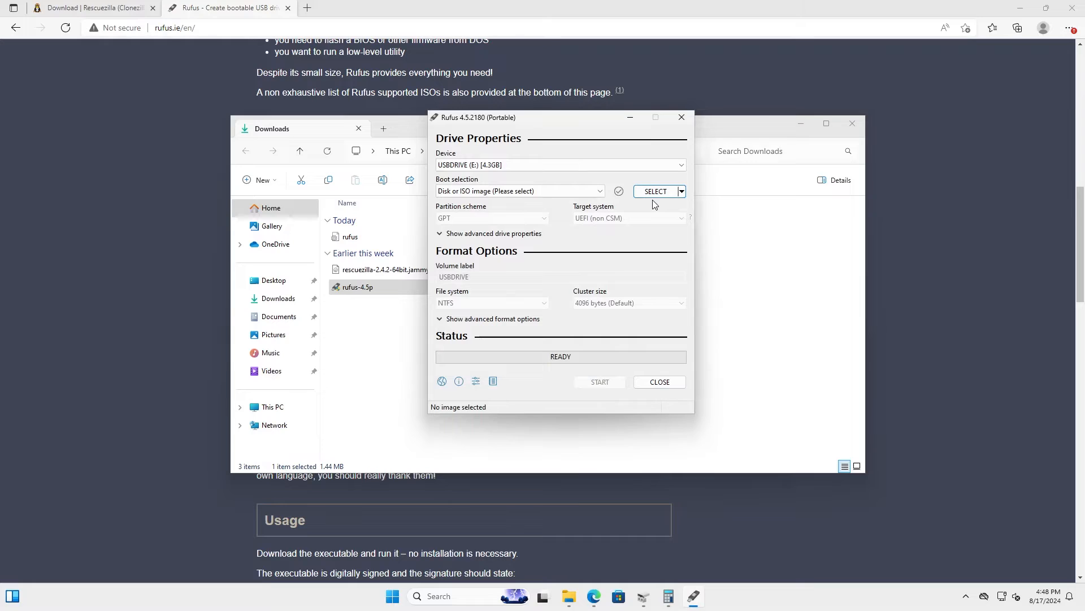
left_click(655, 191)
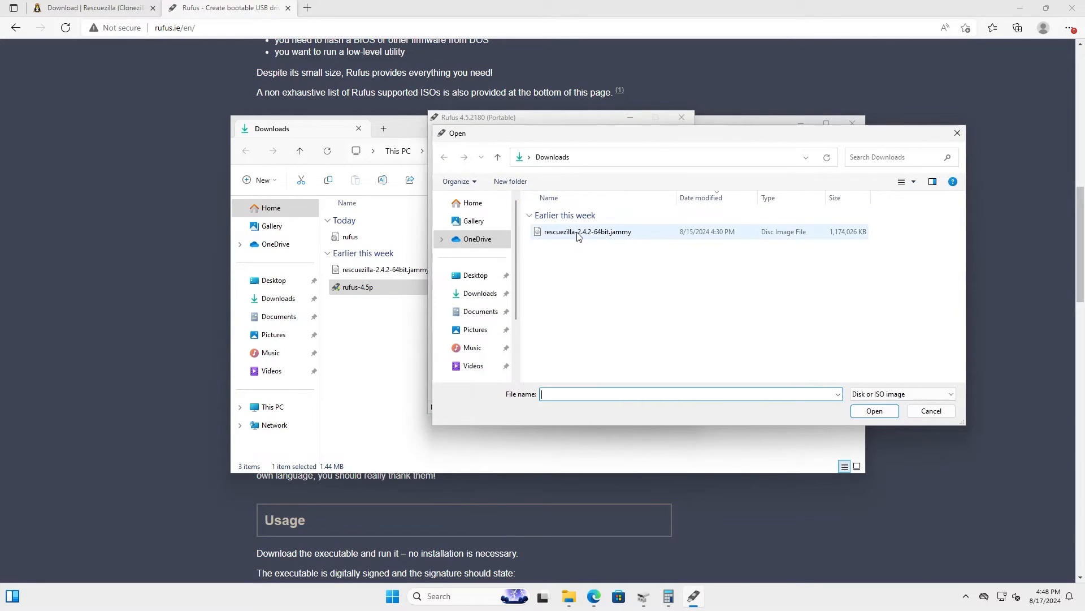
double_click(588, 231)
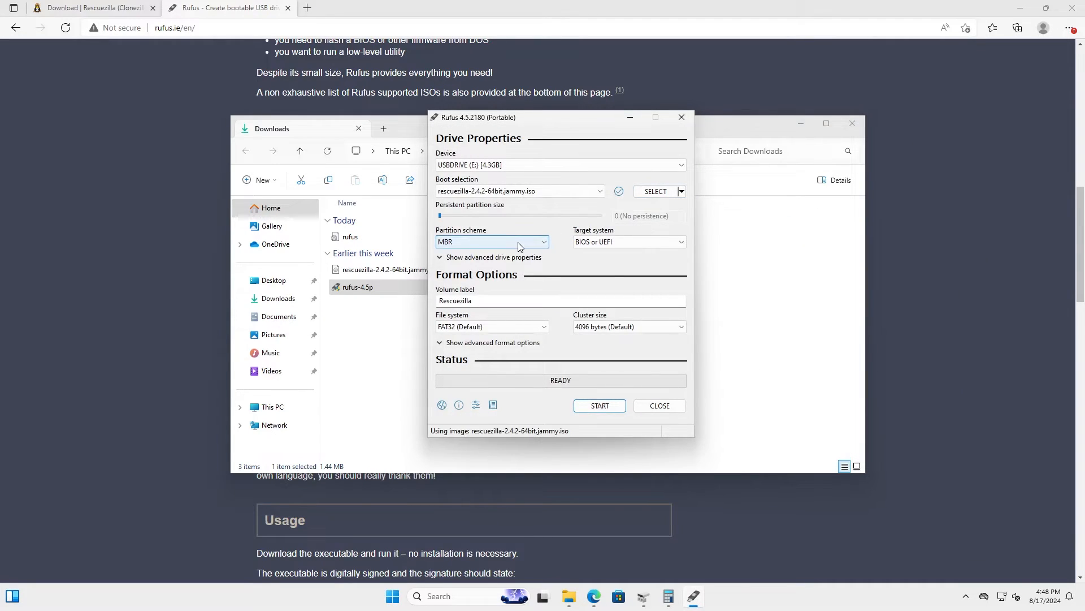
left_click(492, 242)
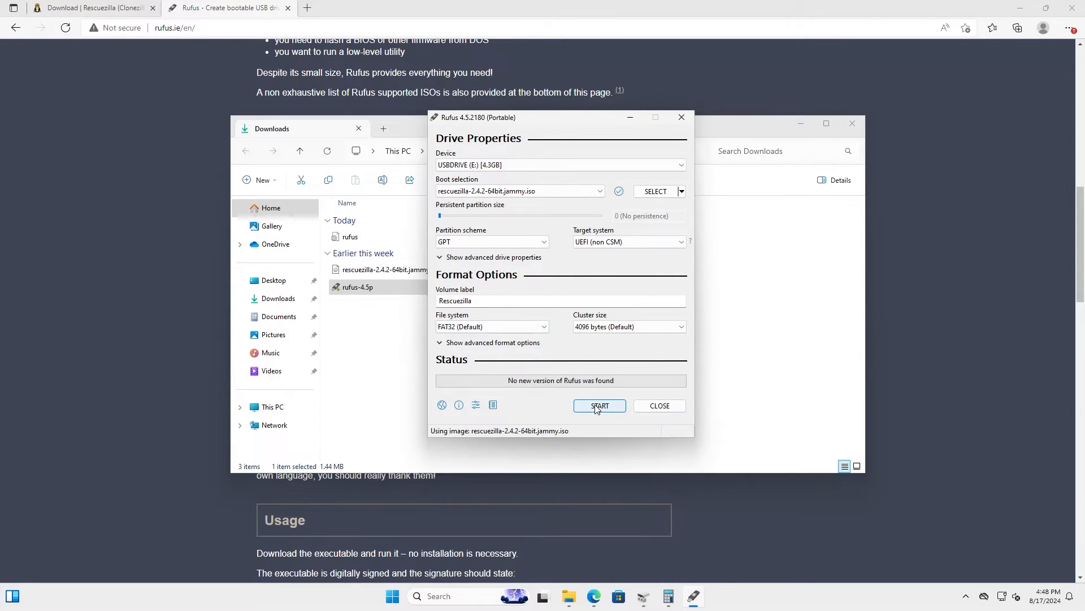
Write the image to the USB drive in ISO mode, accepting the erase warnings, then close Rufus.
left_click(600, 406)
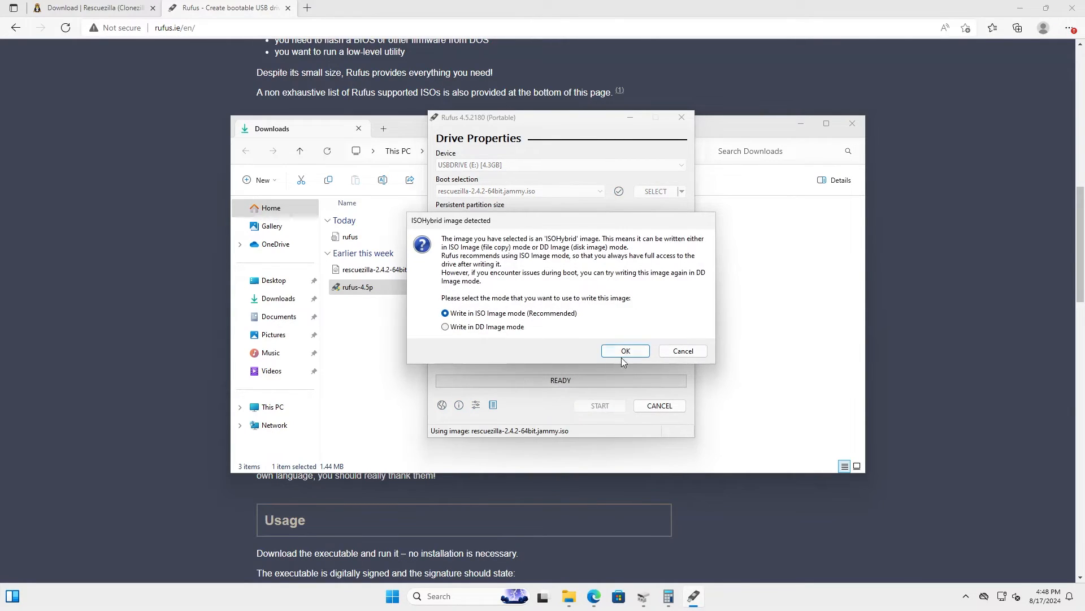
left_click(625, 351)
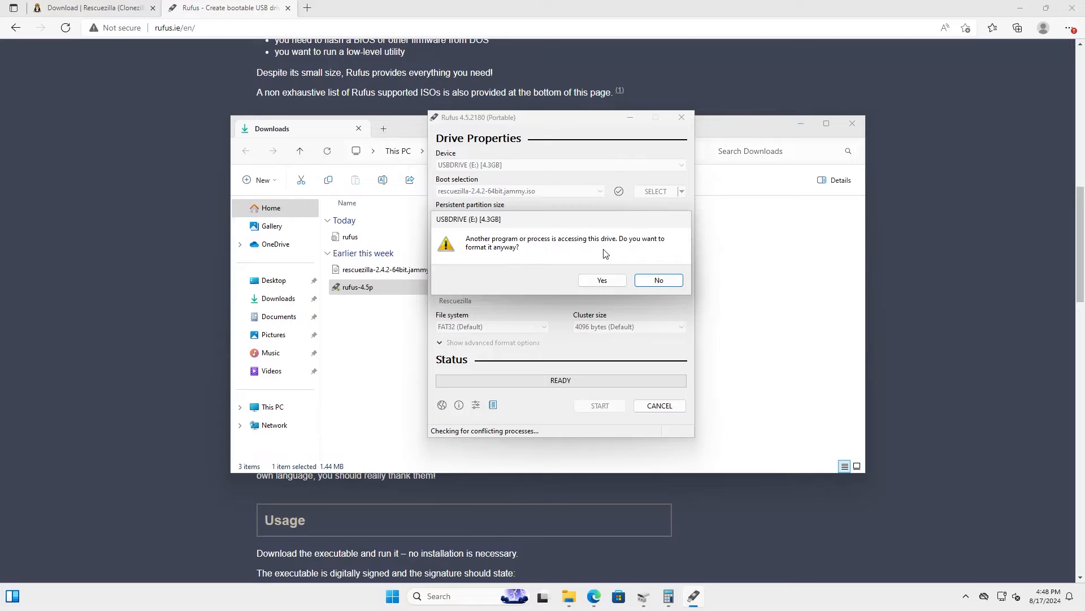
mouse_move(545, 277)
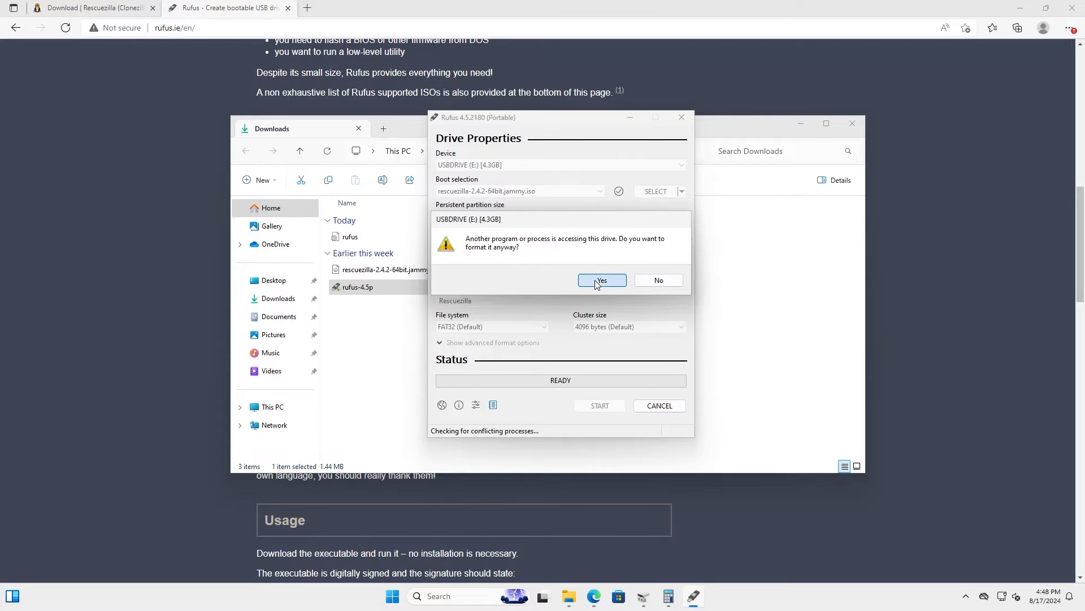
left_click(600, 281)
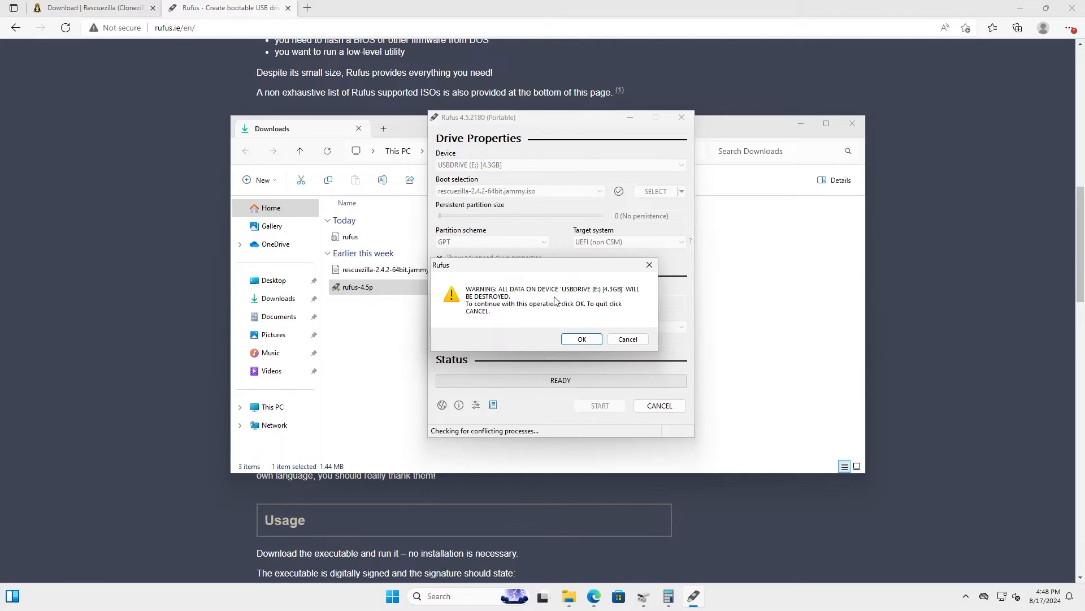
left_click(581, 339)
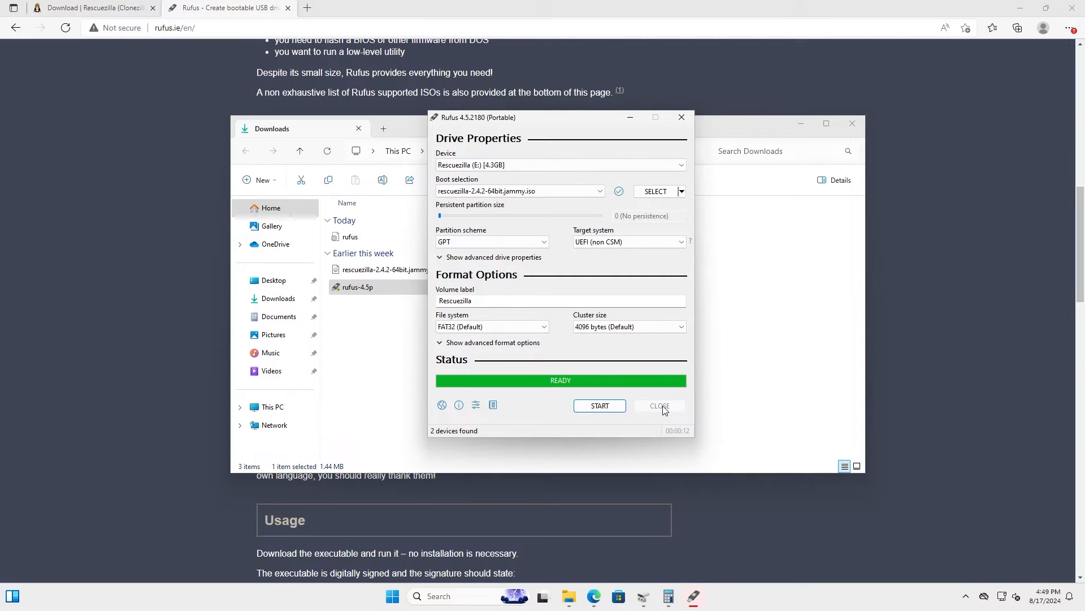
left_click(658, 406)
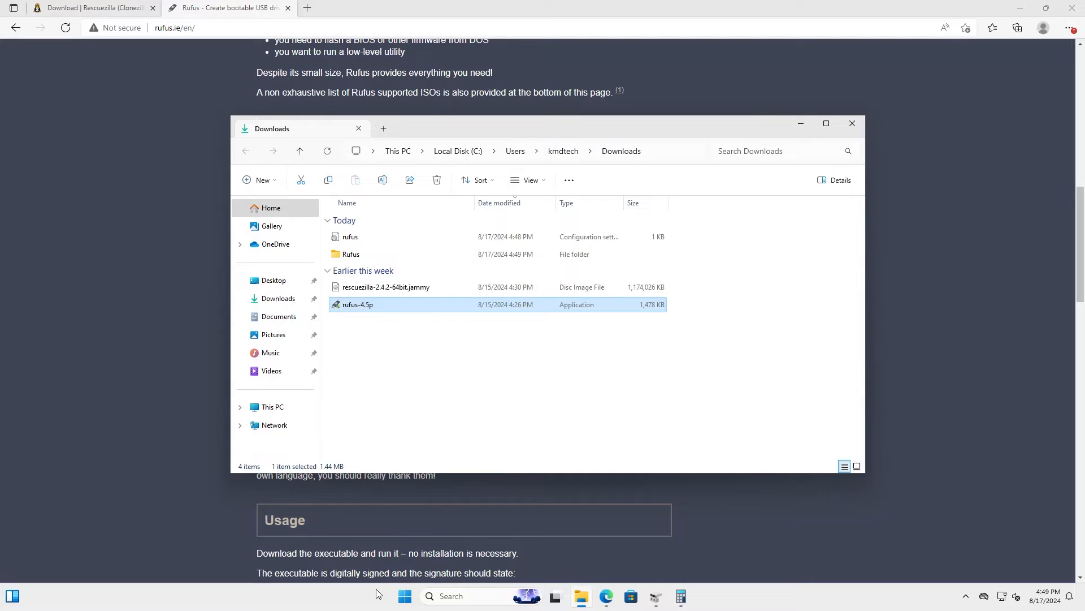
mouse_move(405, 596)
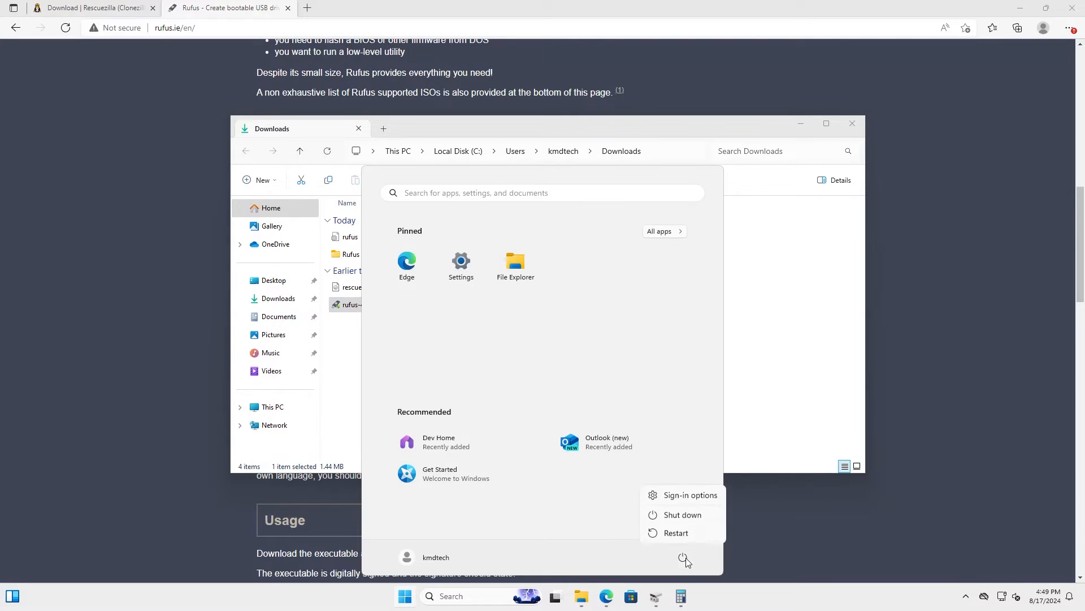
Restart the computer from the Start menu power button.
left_click(675, 533)
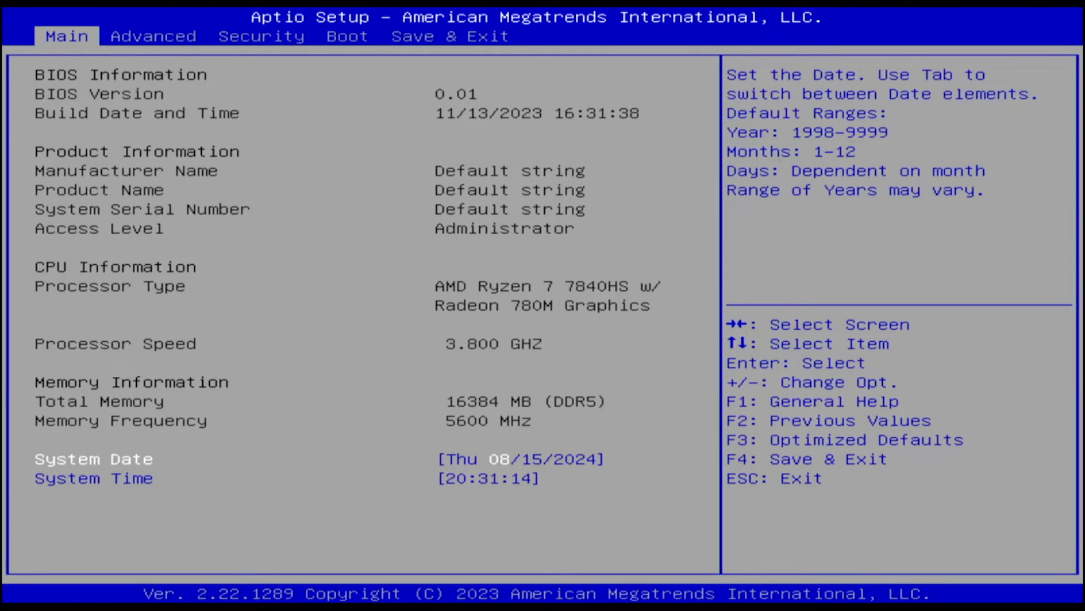
Go to the Boot tab of Aptio Setup.
left_click(261, 36)
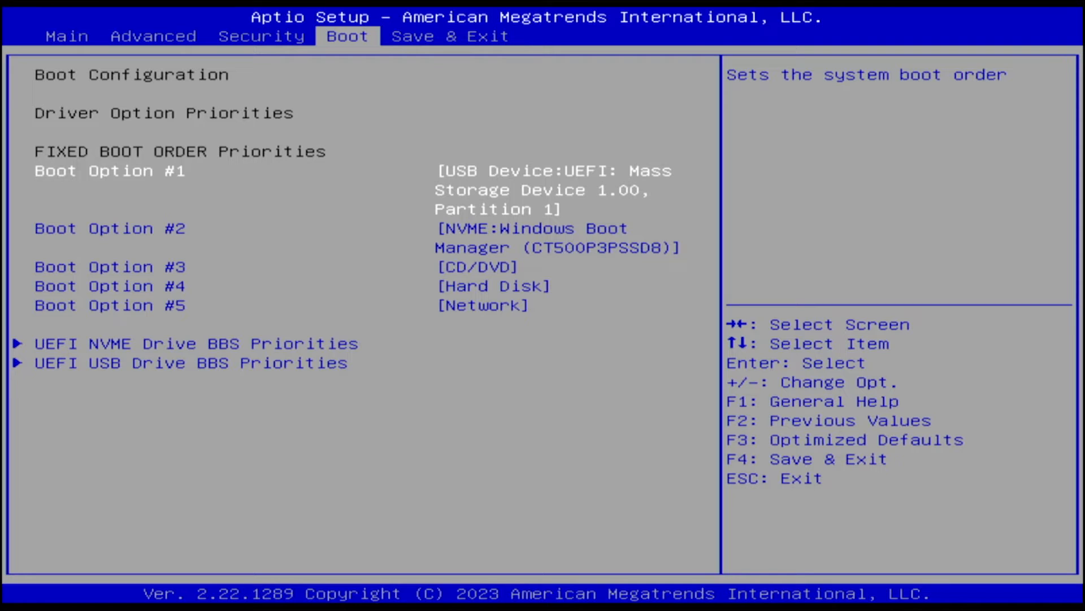
Save the USB-first boot order and exit setup to boot into Rescuezilla.
left_click(449, 36)
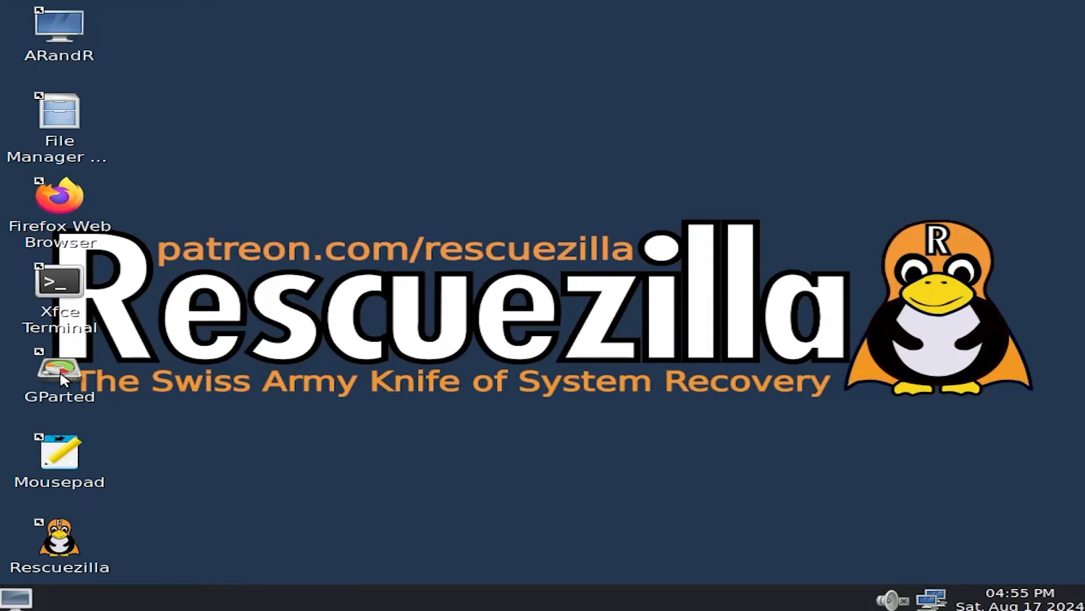
Launch GParted from the Rescuezilla desktop to view /dev/sda.
double_click(59, 374)
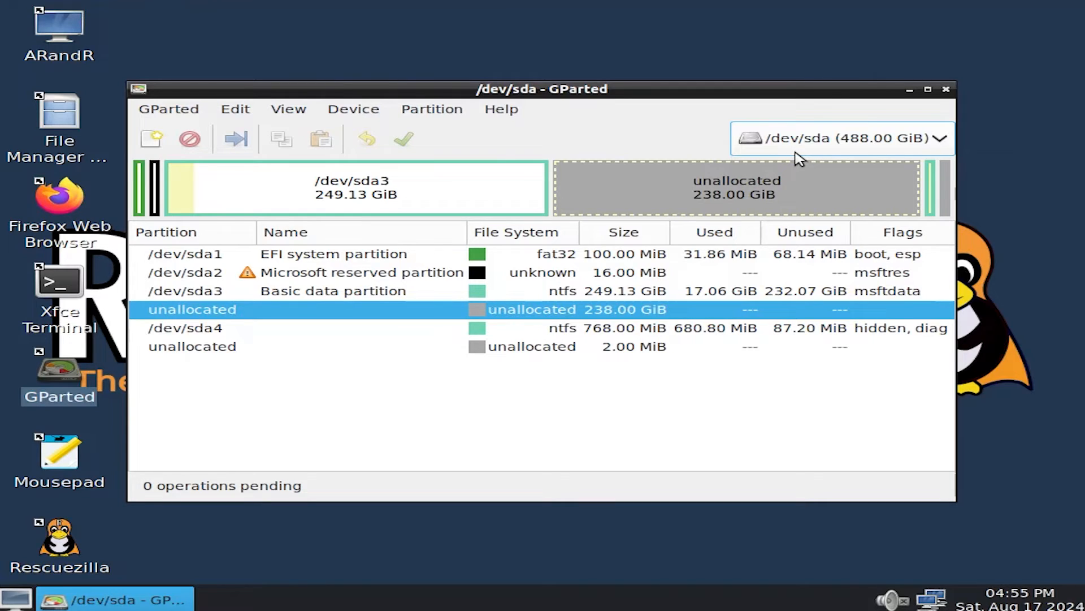
mouse_move(731, 156)
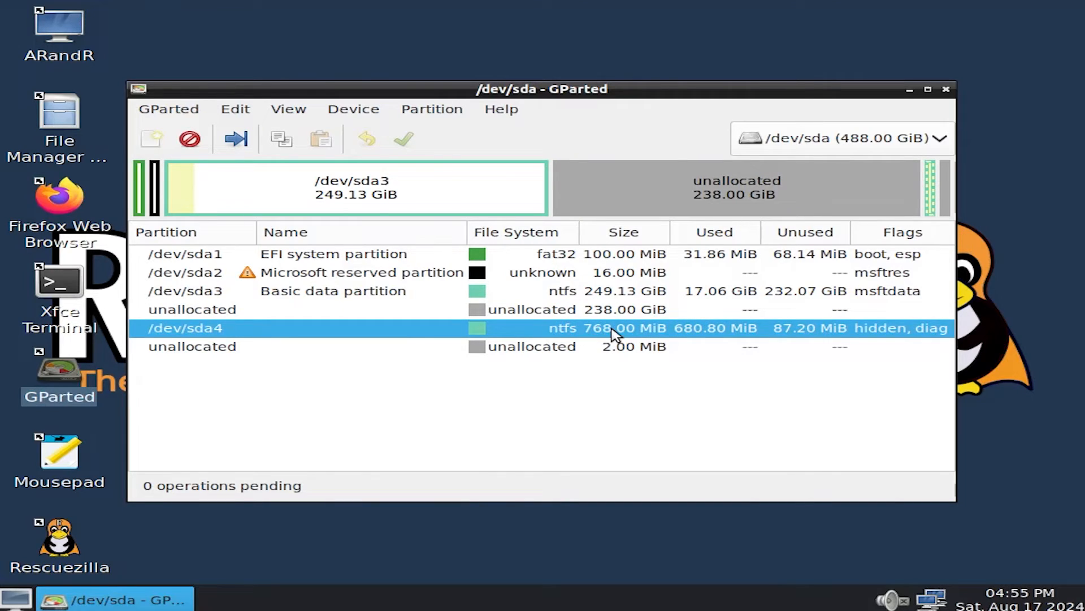
Queue a Resize/Move of /dev/sda4 with 0 free space preceding, acknowledging the move warning.
right_click(609, 327)
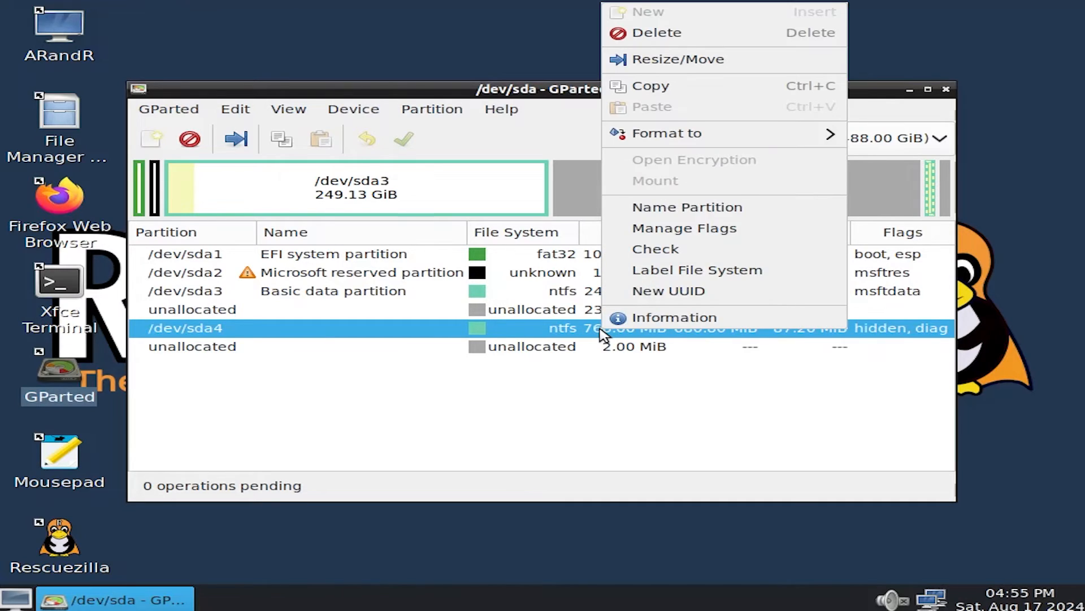
mouse_move(678, 59)
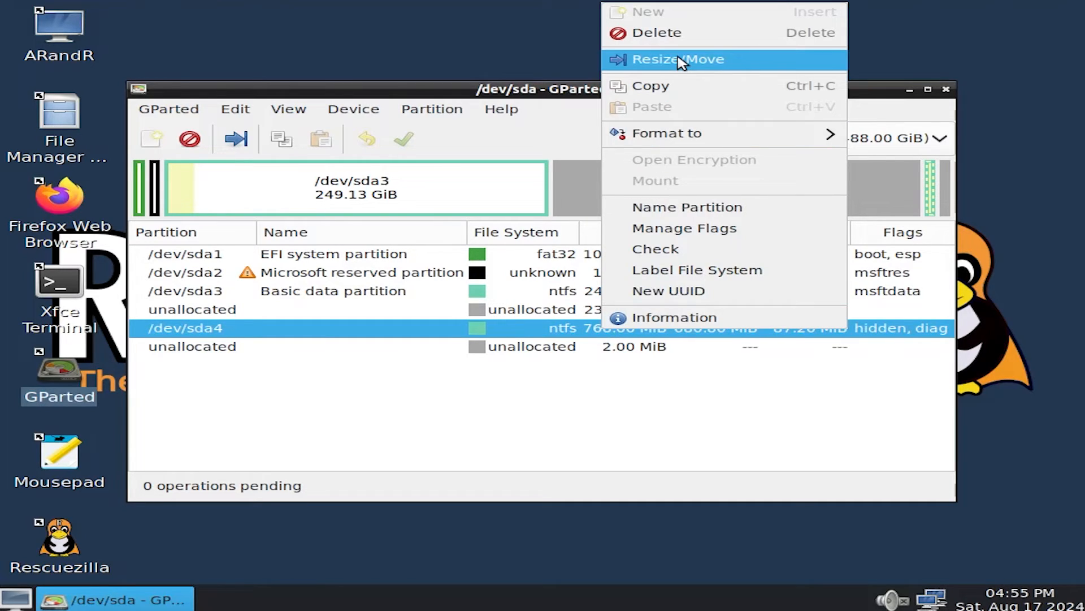
left_click(677, 59)
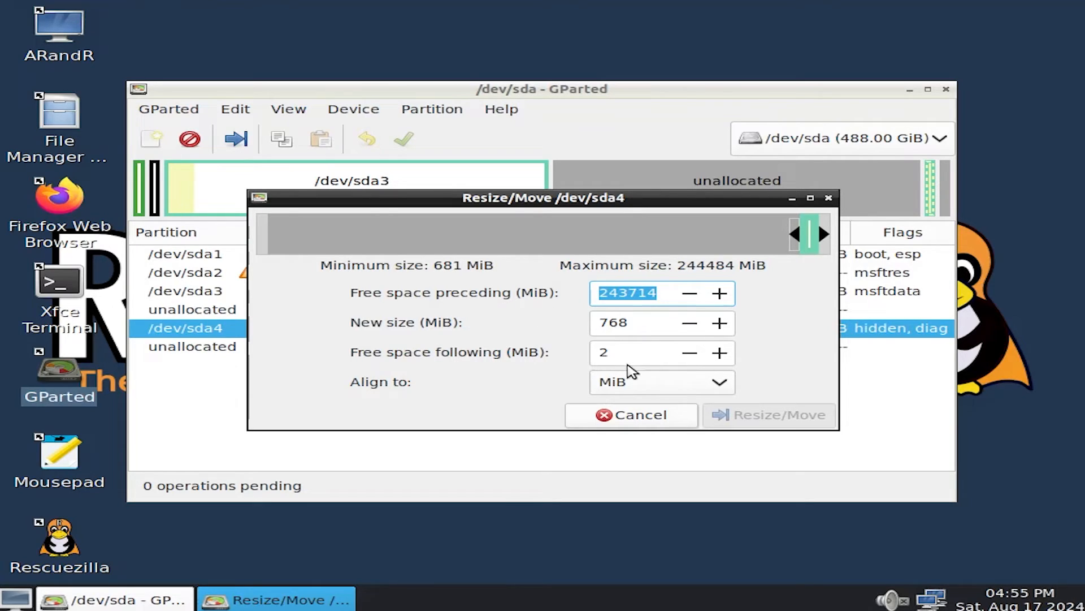
left_click(626, 292)
type("0")
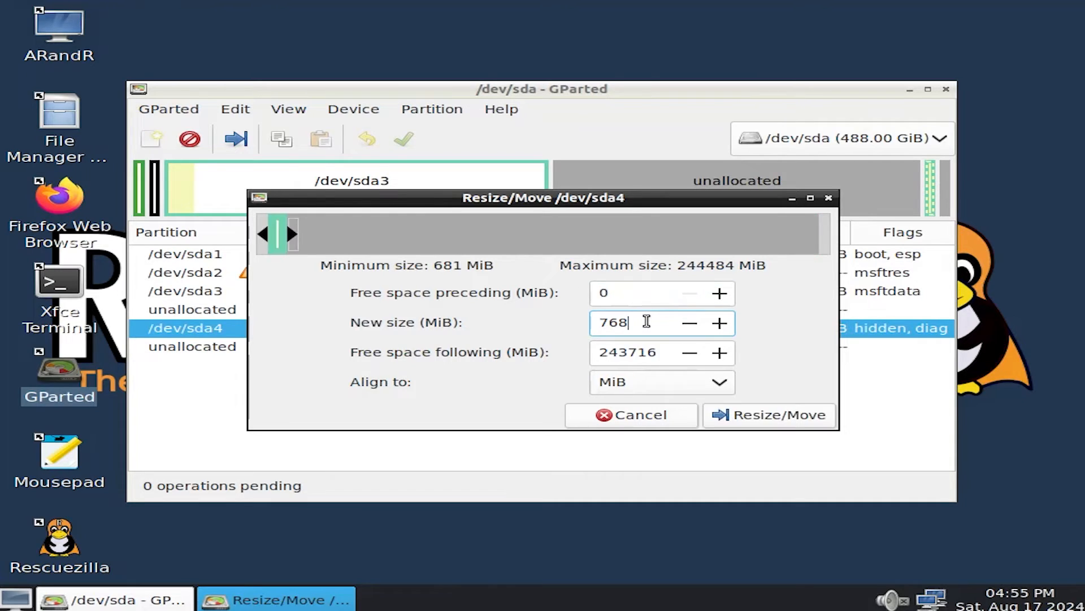
mouse_move(769, 415)
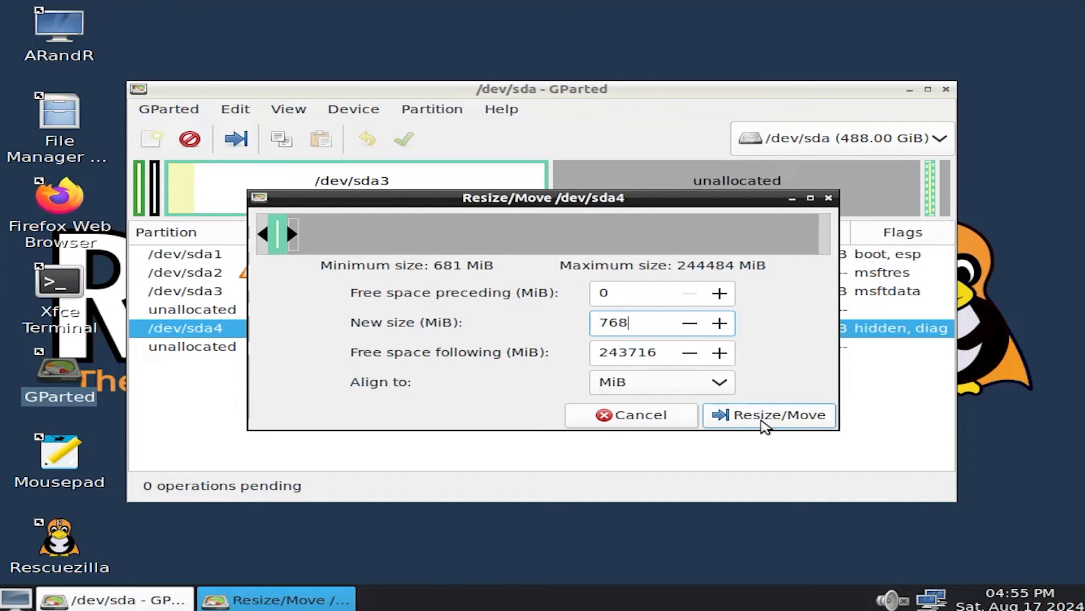
left_click(769, 415)
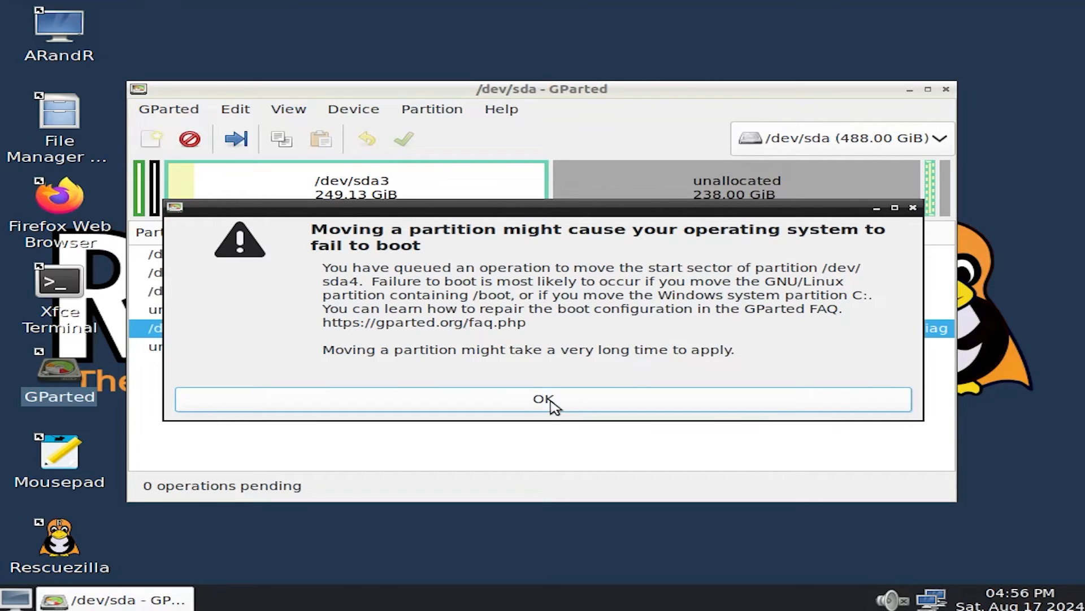
left_click(542, 399)
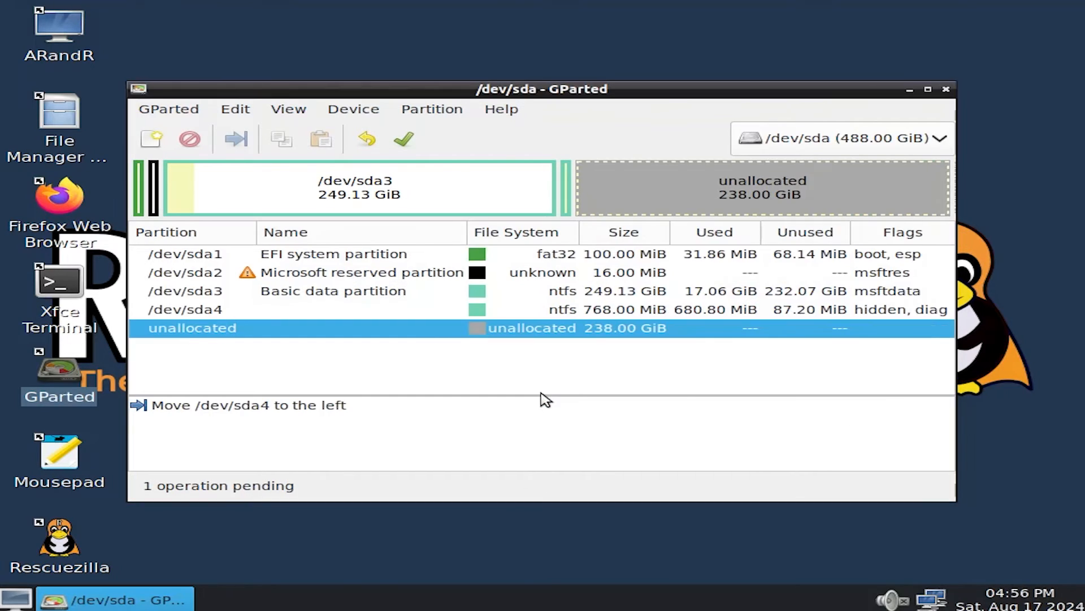
mouse_move(277, 424)
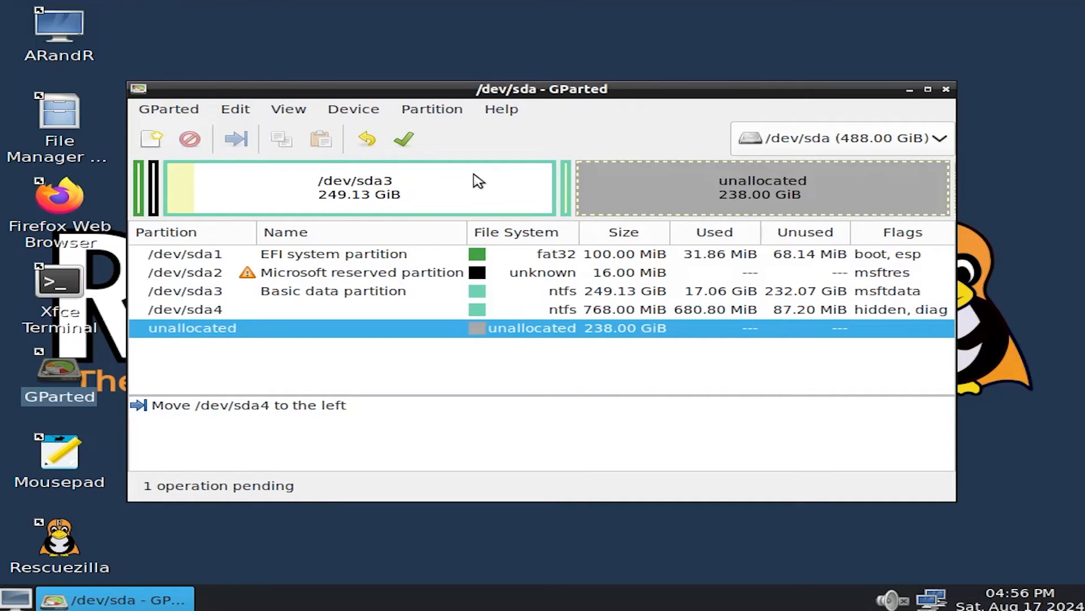
mouse_move(405, 138)
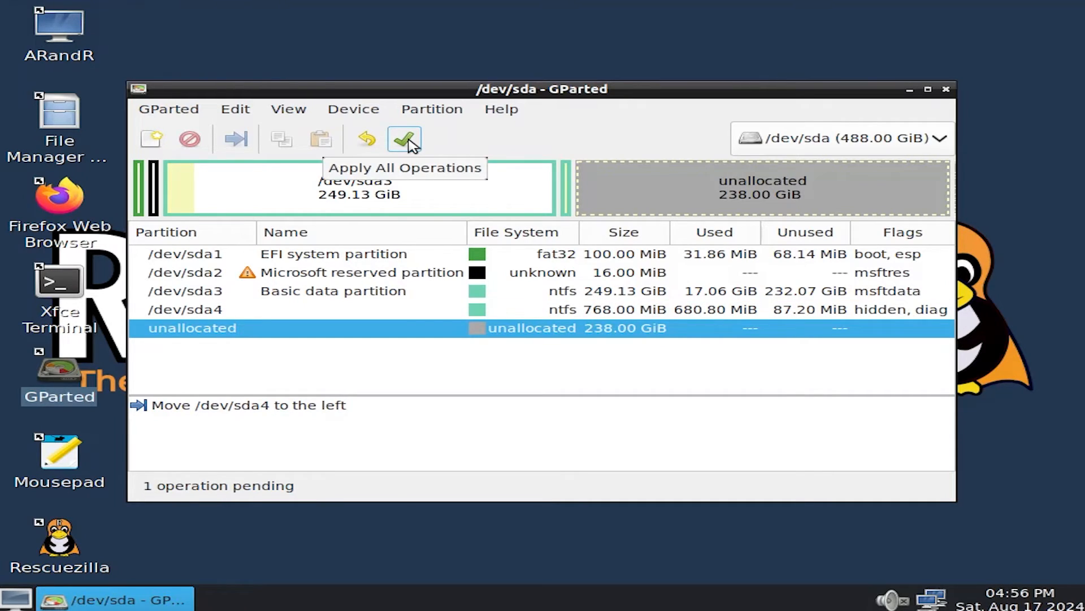
Apply the pending sda4 move and close GParted.
left_click(405, 138)
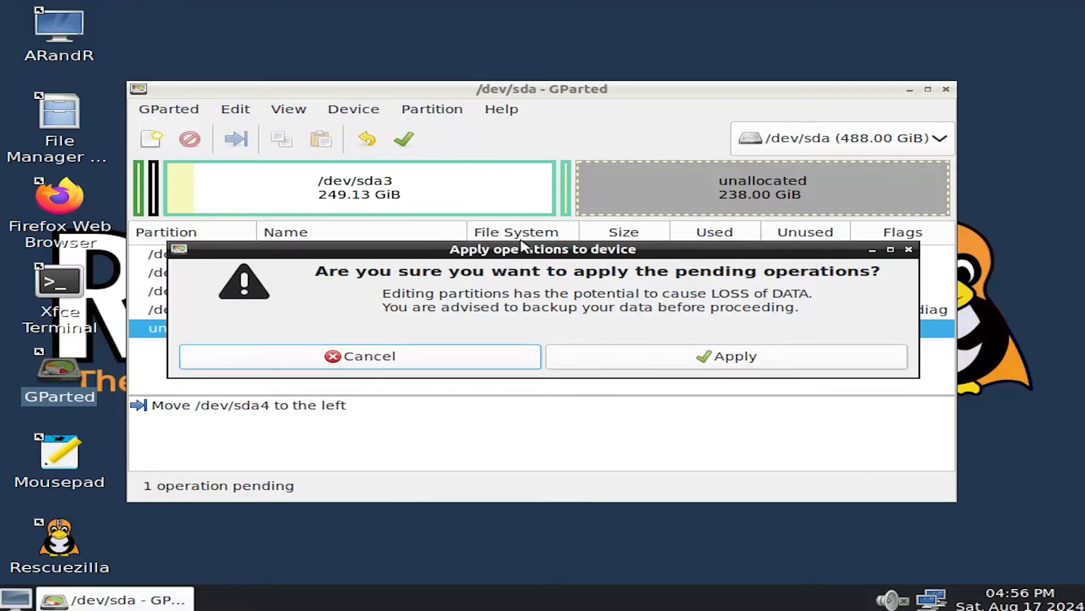
left_click(727, 356)
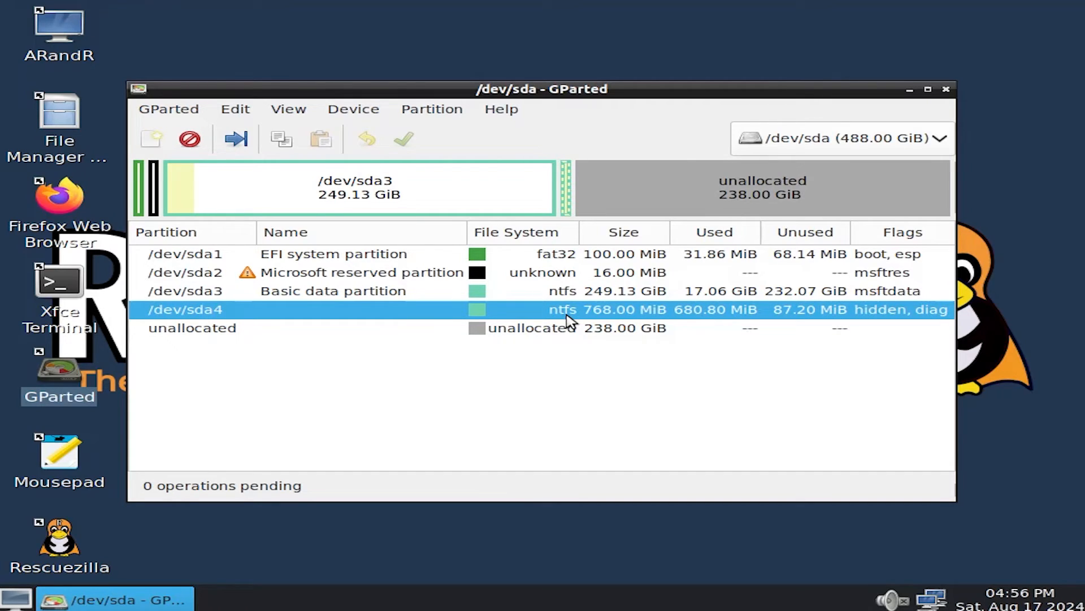
mouse_move(829, 165)
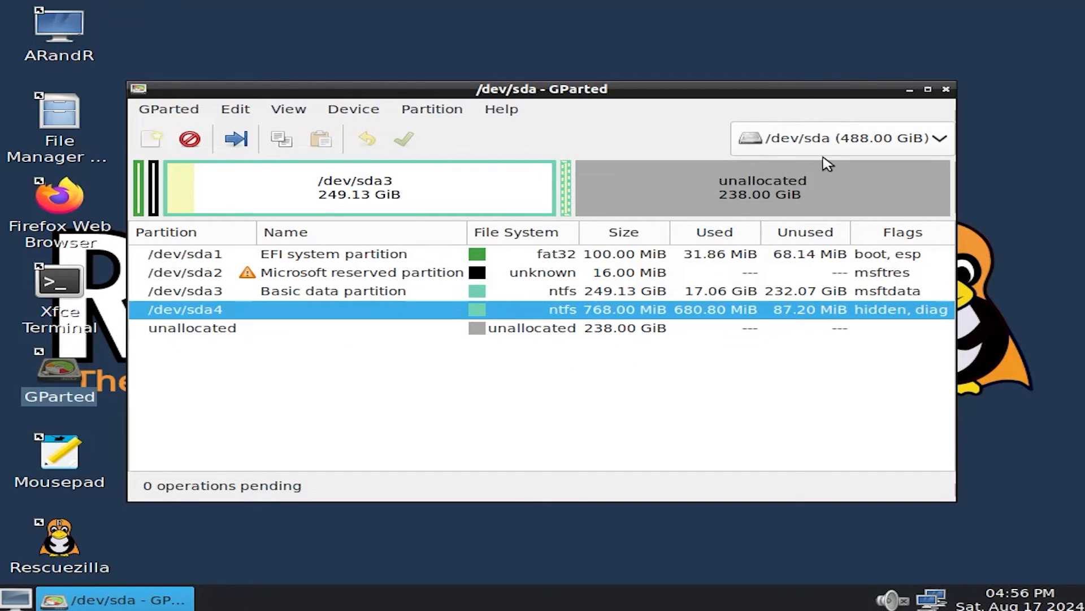
left_click(945, 88)
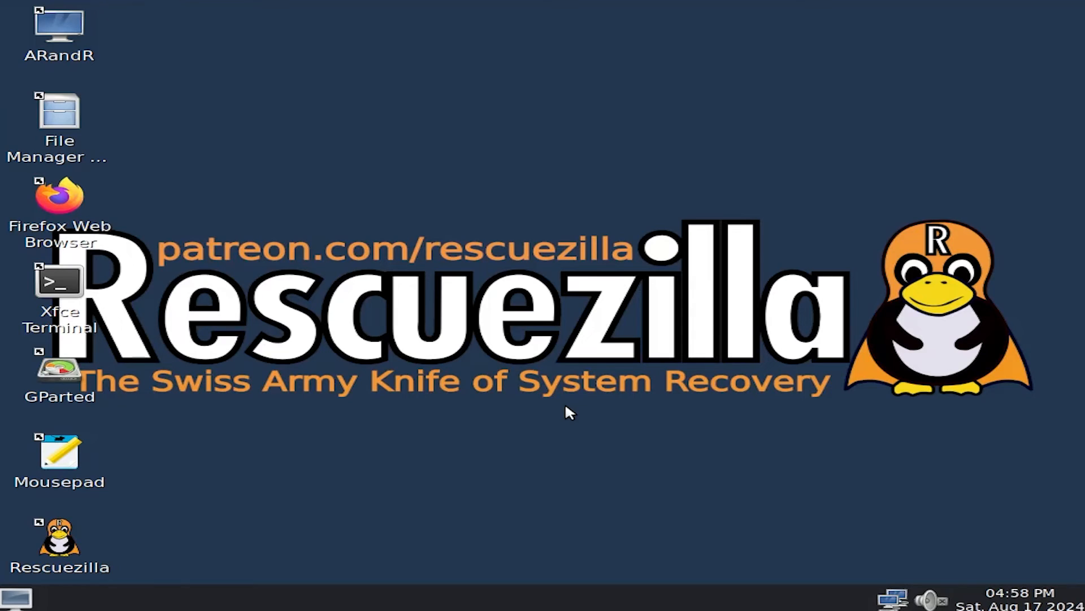
mouse_move(59, 540)
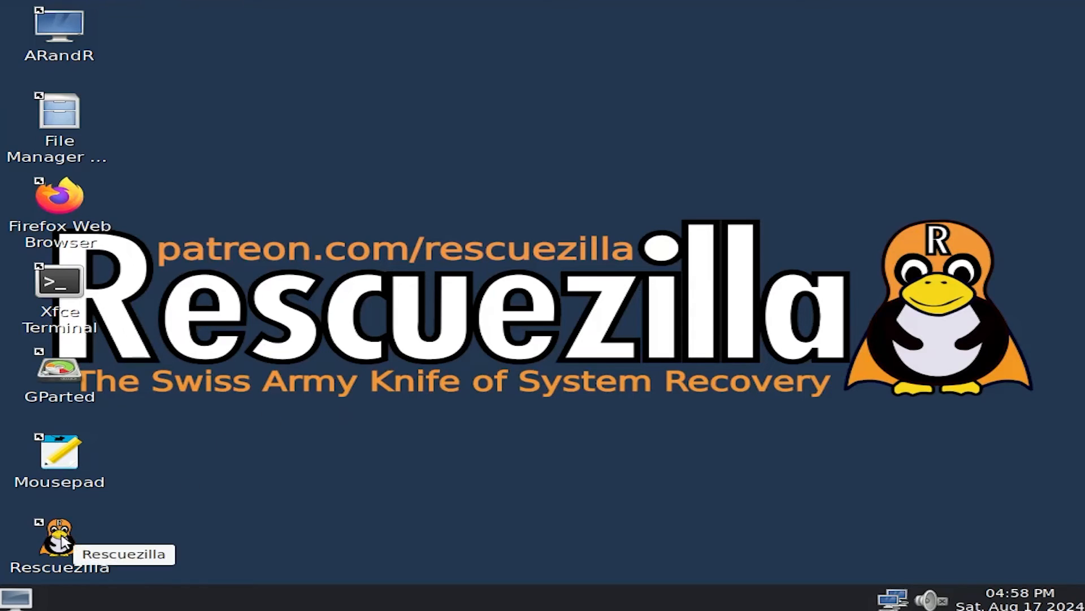
Launch Rescuezilla, begin the Clone wizard and accept the 488GB drive as the source.
double_click(59, 540)
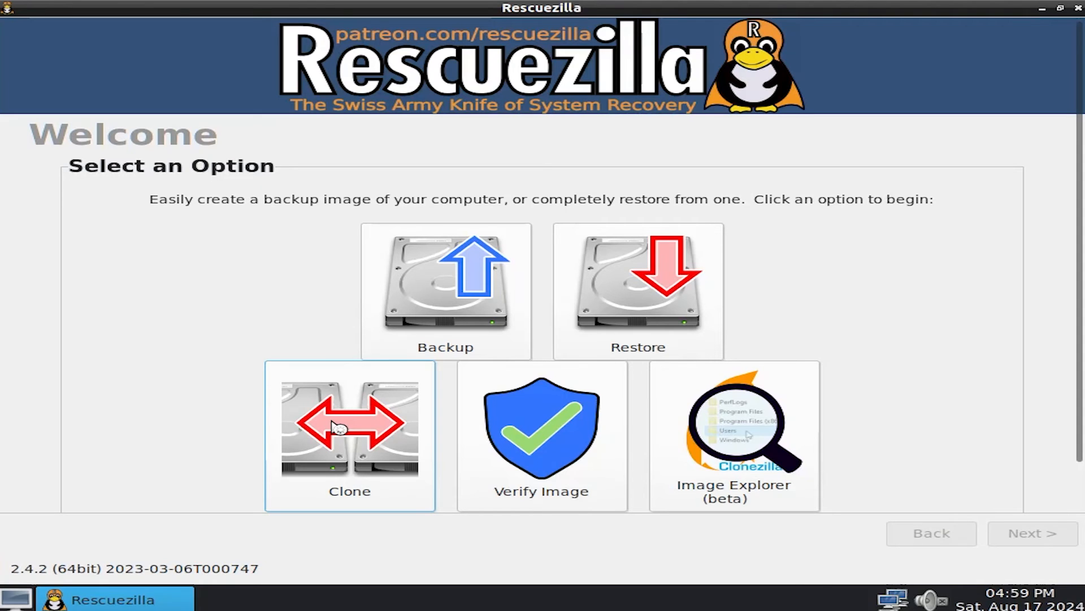
left_click(350, 426)
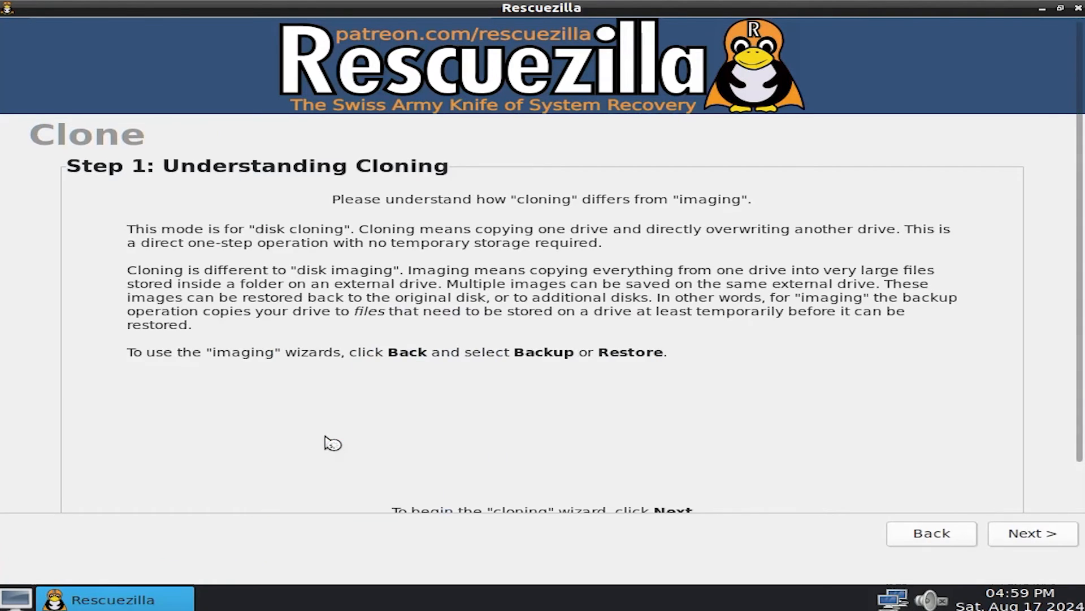
scroll("down", 3)
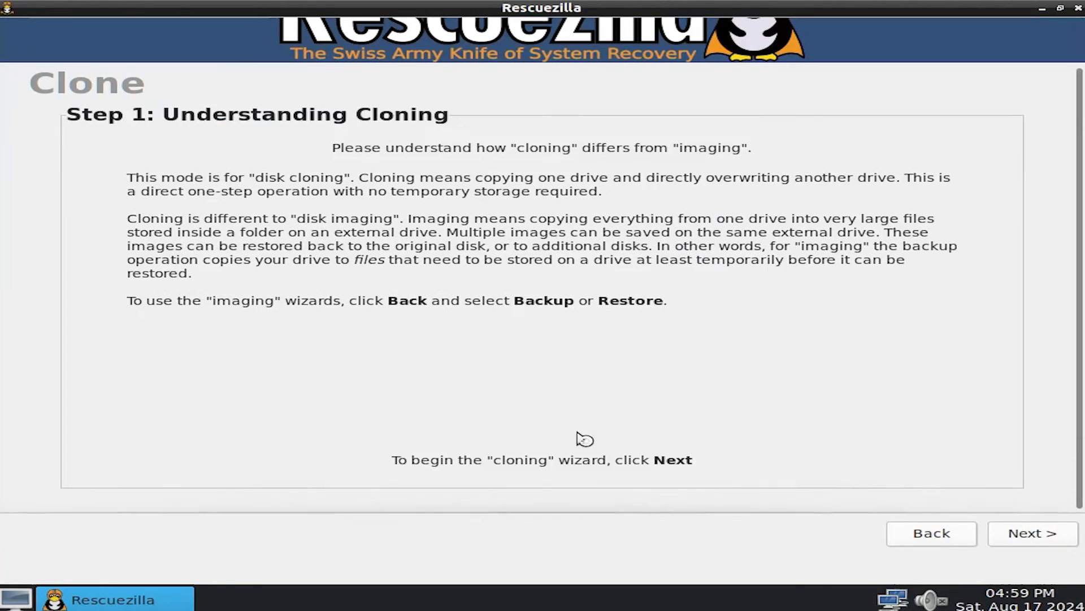
left_click(1031, 532)
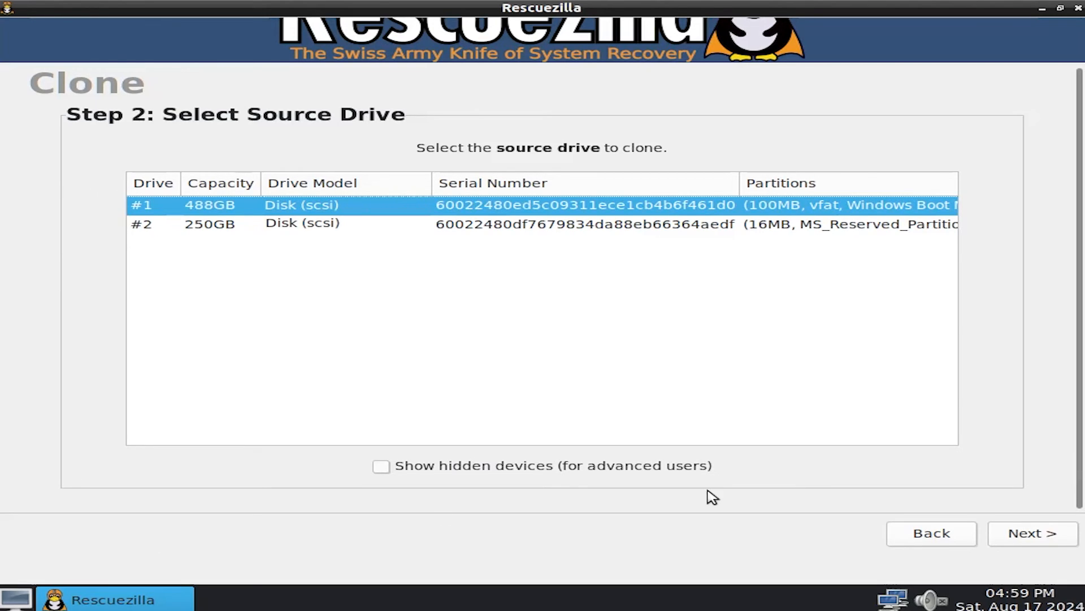
left_click(1032, 532)
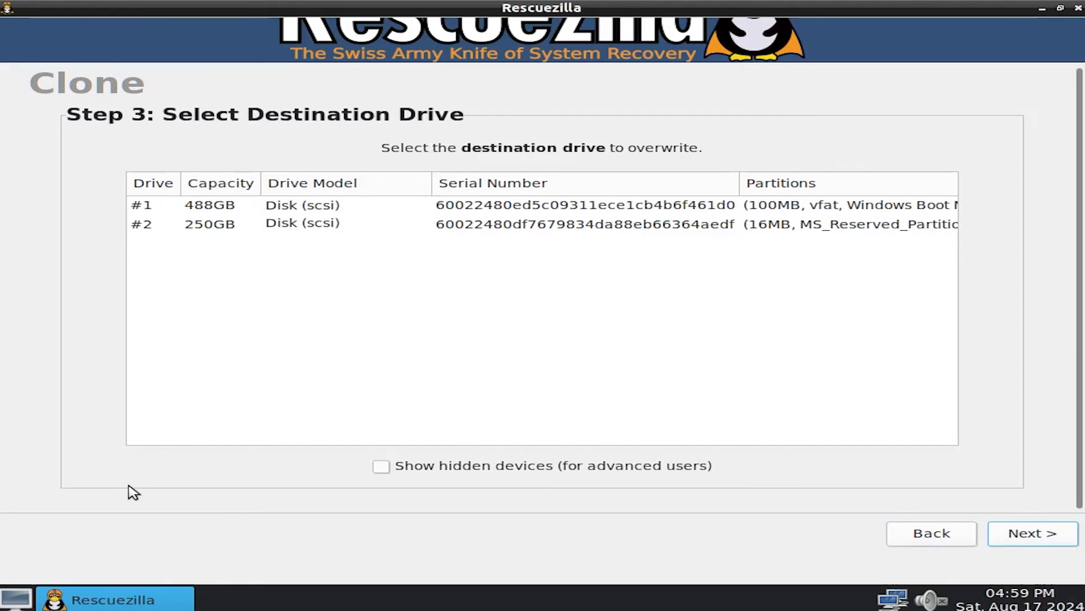
mouse_move(100, 295)
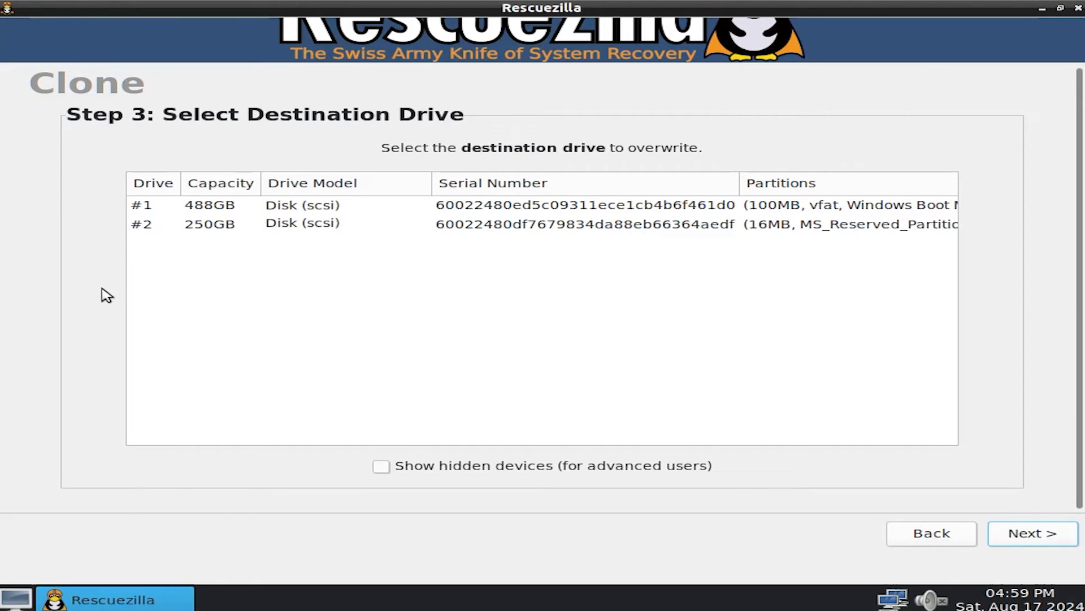
mouse_move(117, 277)
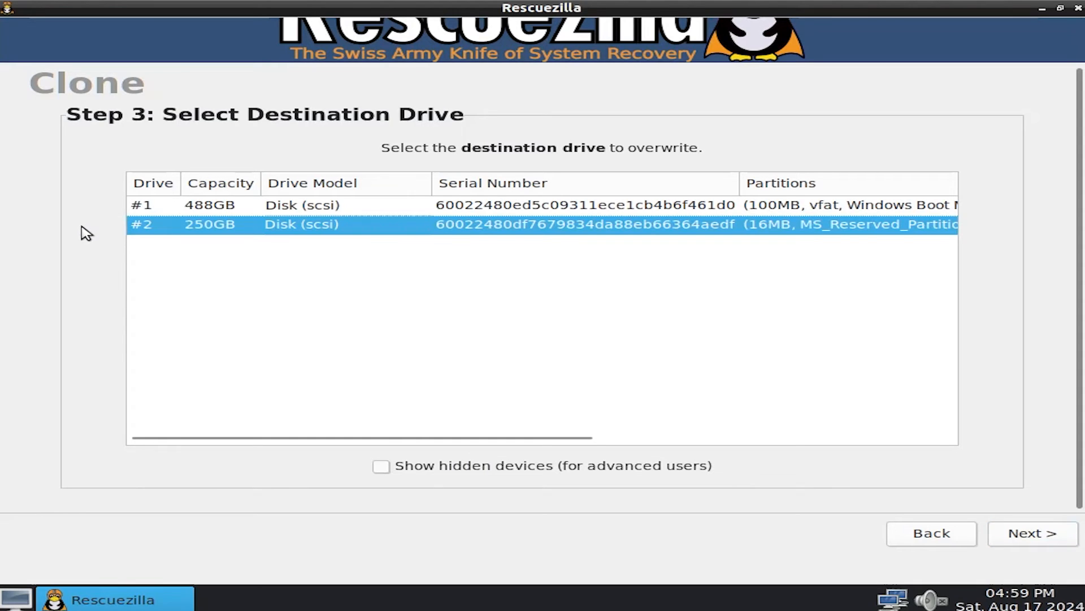
mouse_move(948, 524)
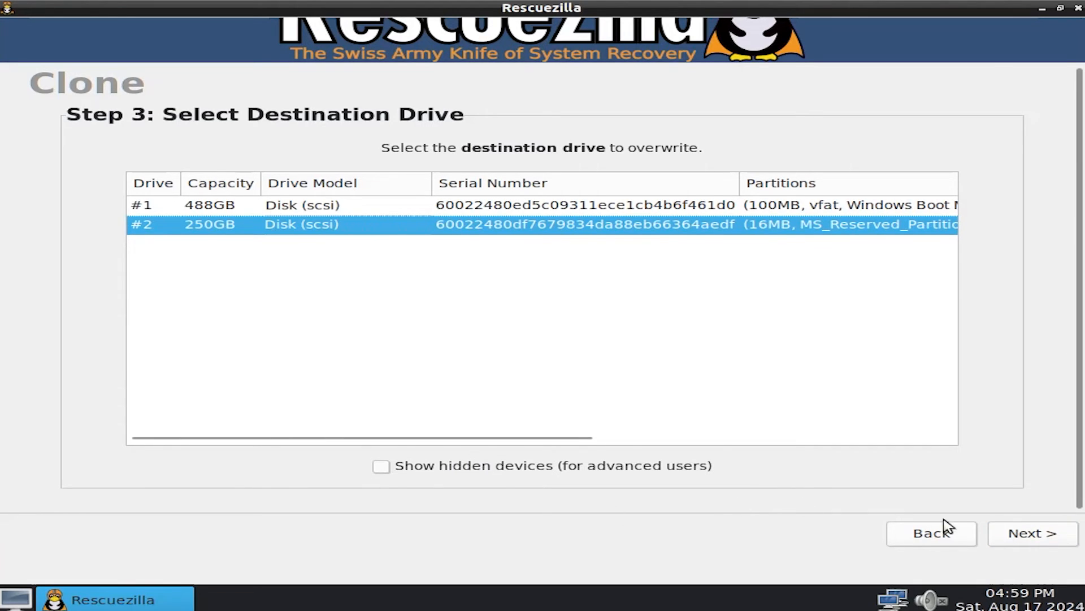
Confirm the 250GB destination, keep all four partitions with partition table overwrite, and approve overwriting /dev/sdb.
left_click(1031, 533)
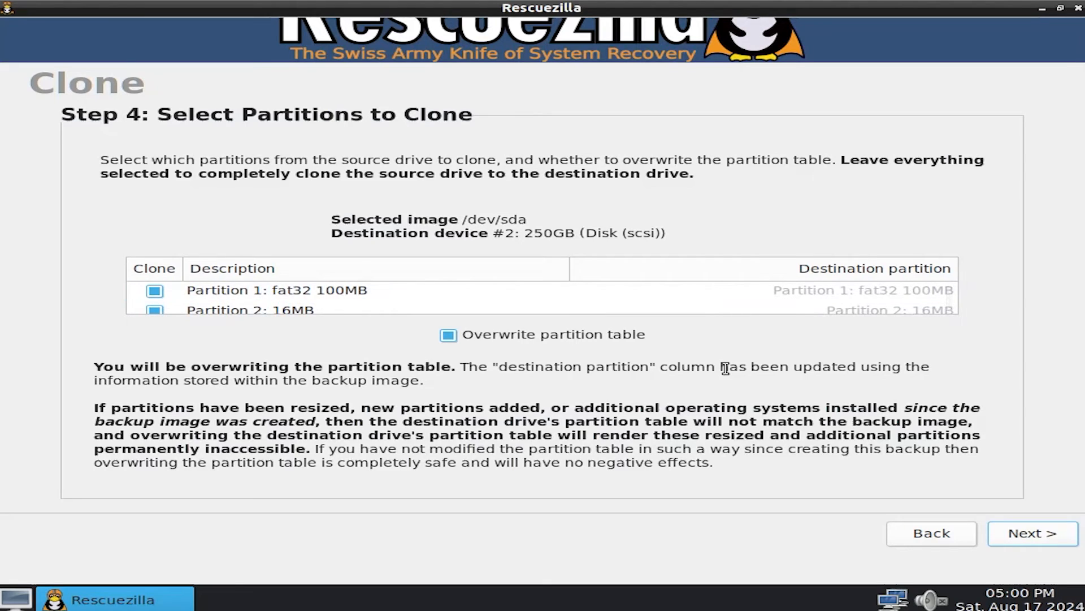
mouse_move(732, 346)
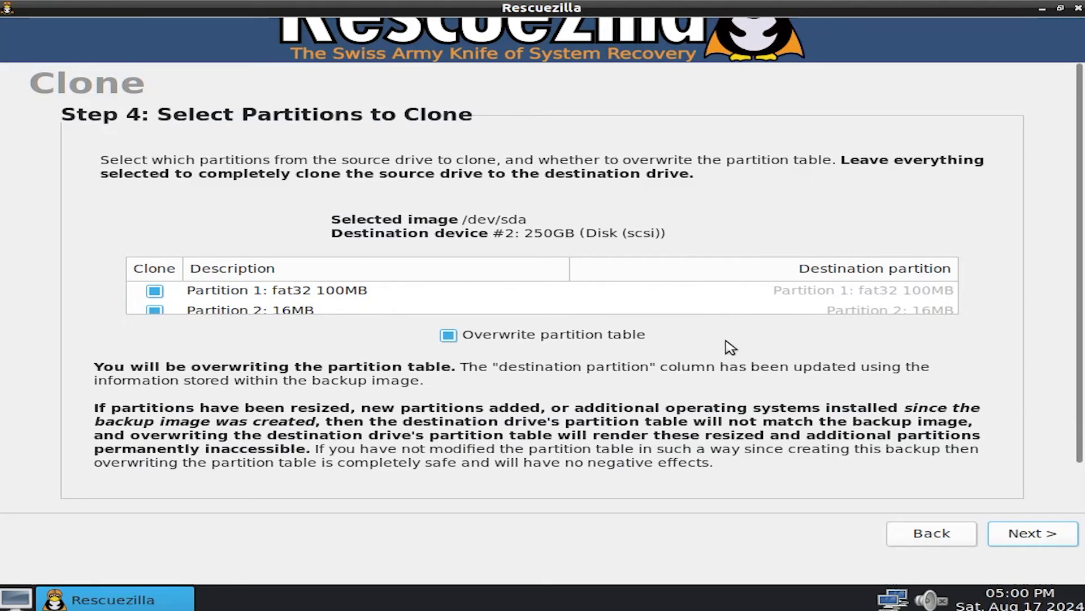
scroll("down", 3)
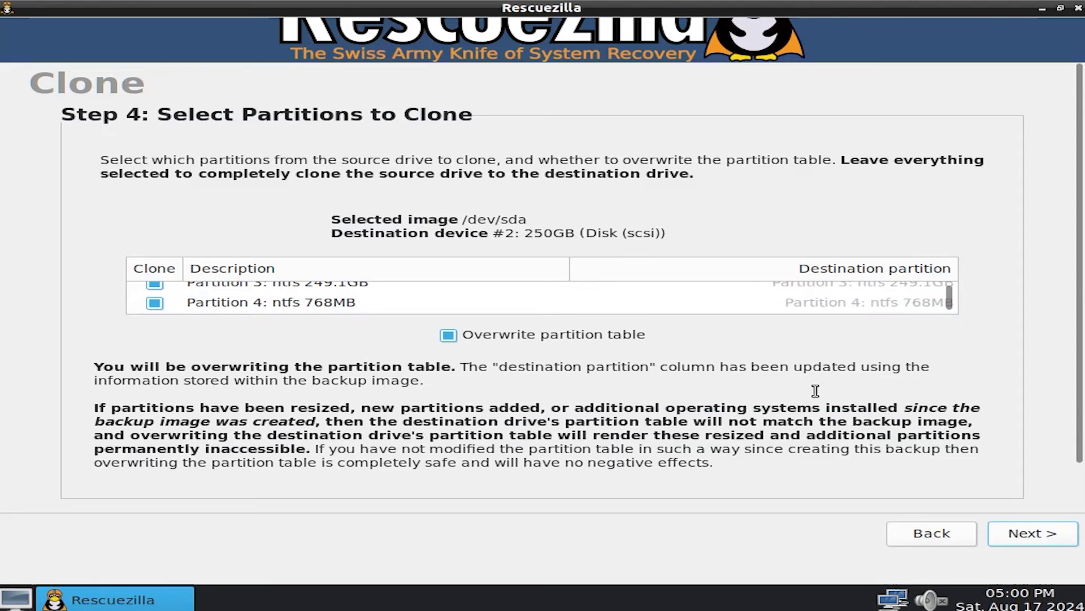
left_click(1031, 532)
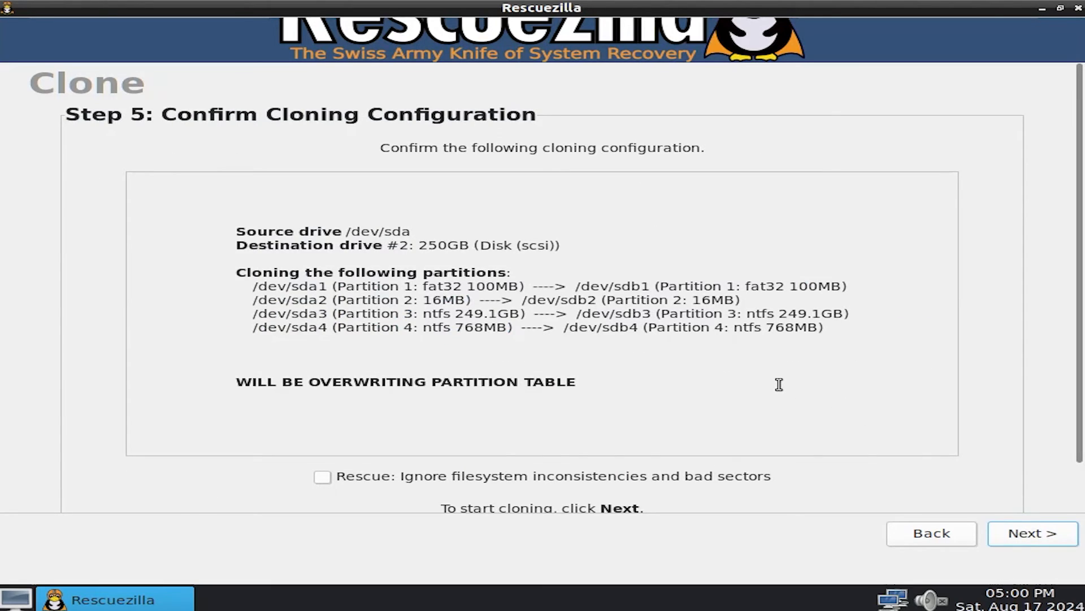
mouse_move(998, 476)
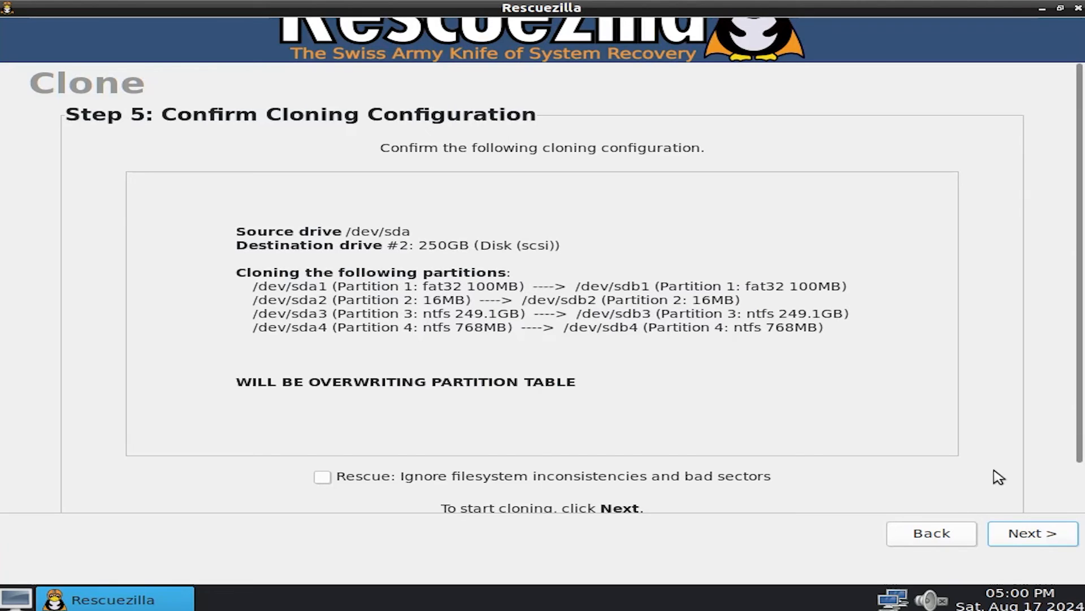
mouse_move(1032, 533)
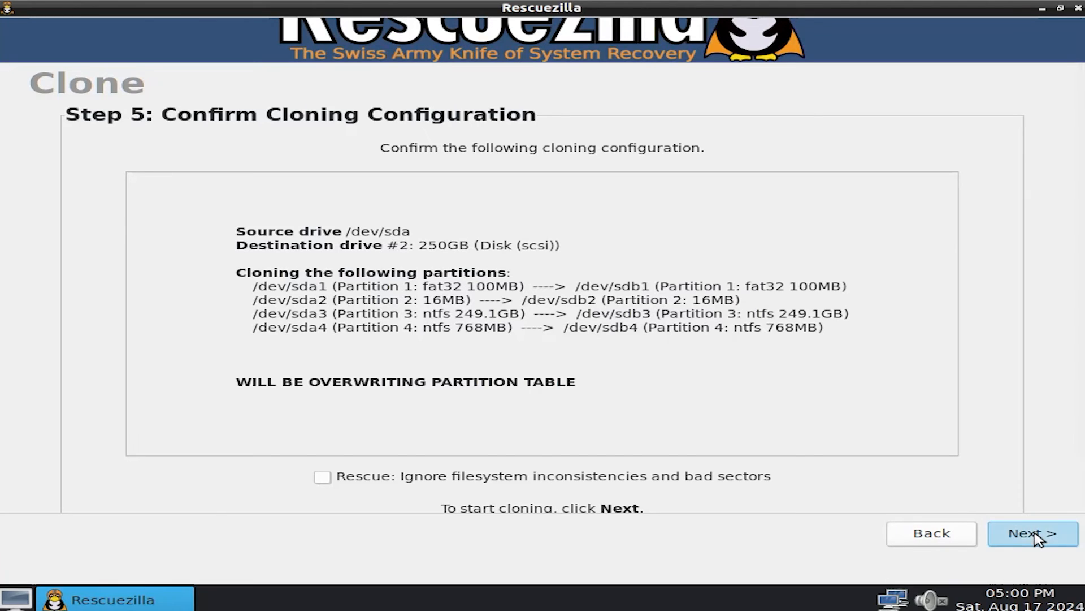
left_click(1031, 533)
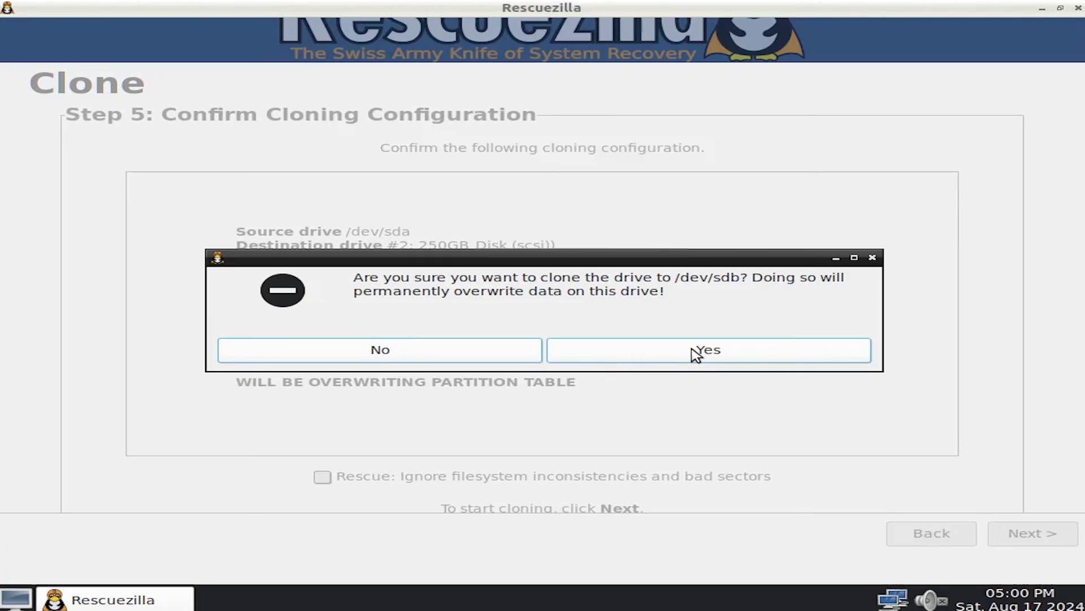
left_click(706, 349)
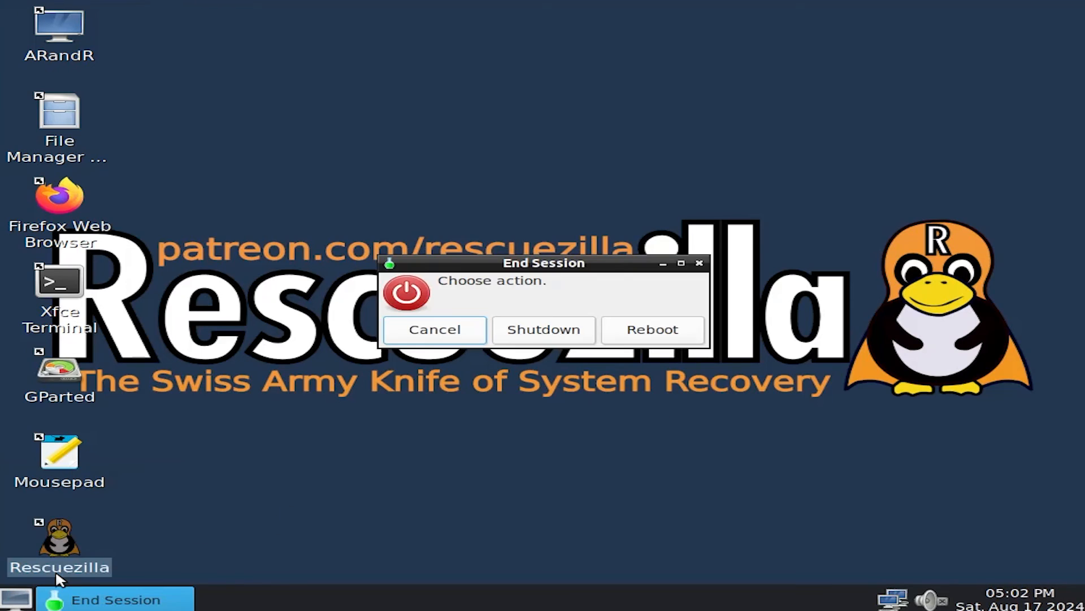
Reboot out of the live session and sign in to the cloned Windows 11.
left_click(650, 329)
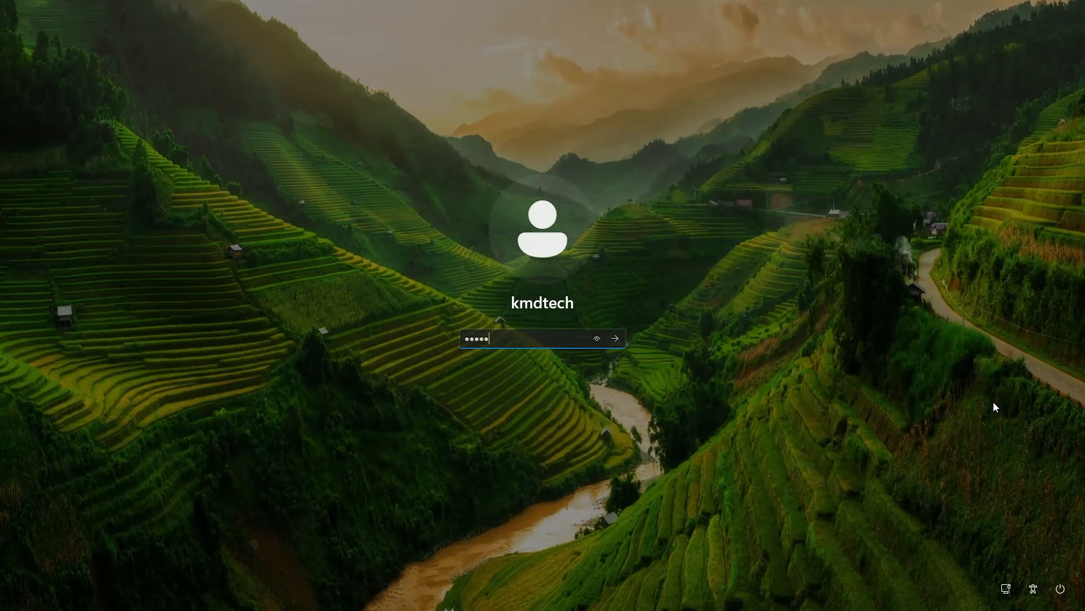
left_click(613, 338)
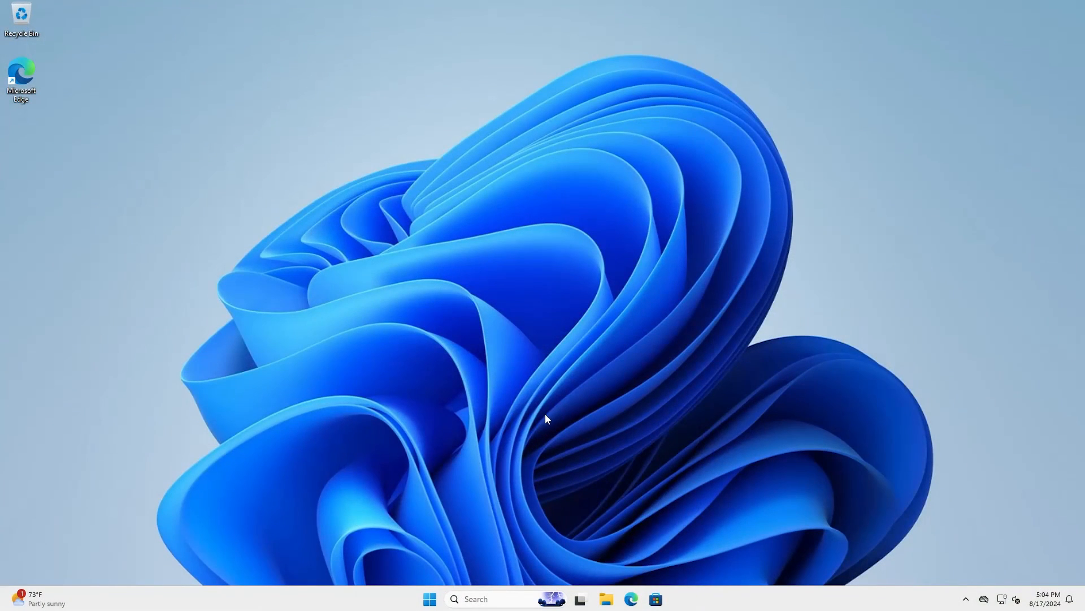
left_click(430, 603)
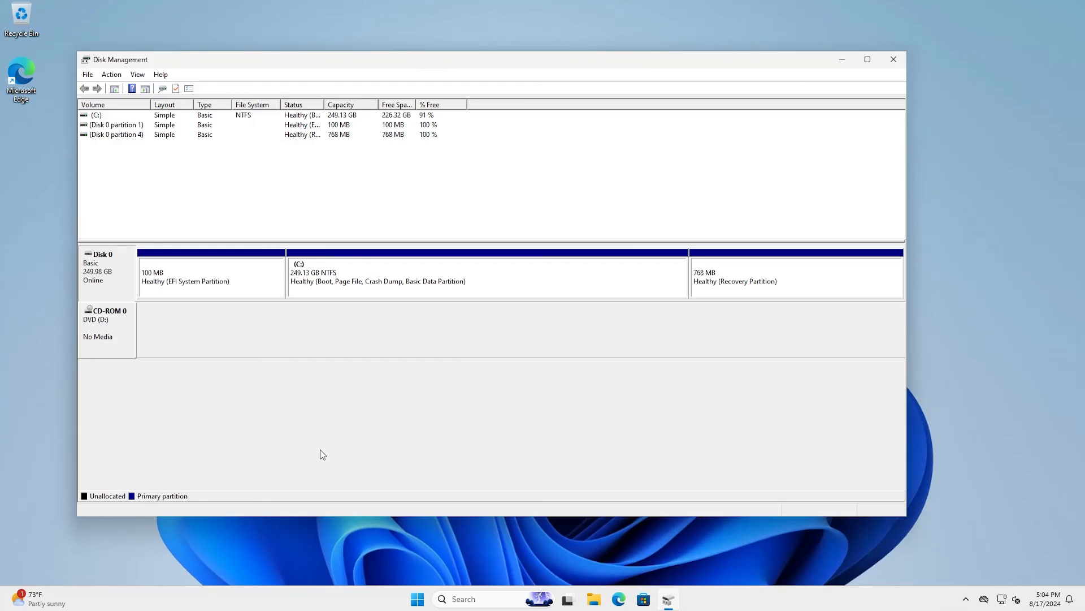
mouse_move(100, 289)
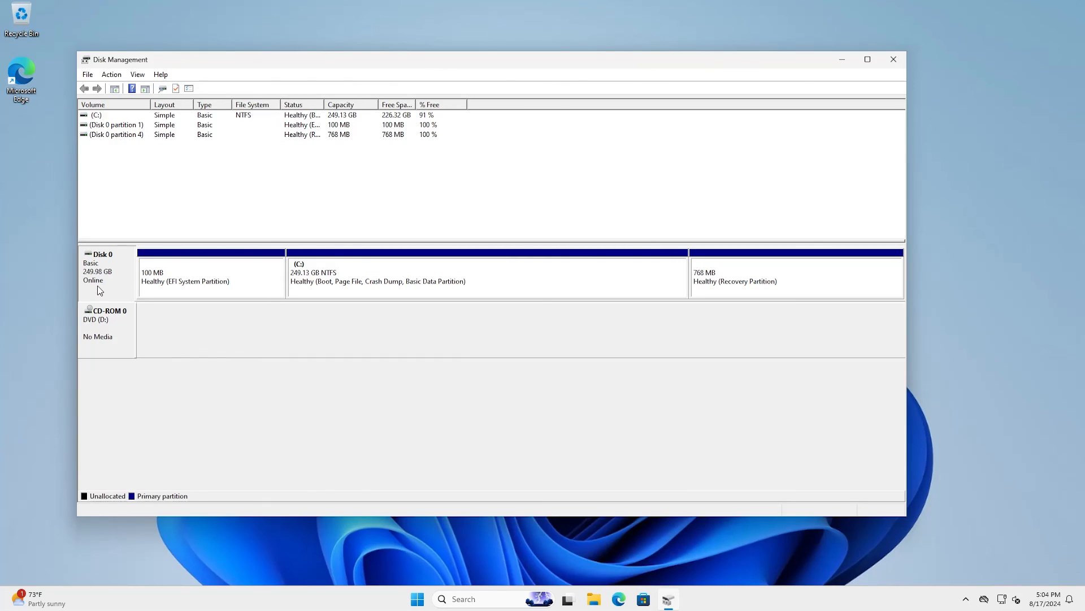
Inspect the 100 MB EFI and 768 MB recovery partitions on the 249.98 GB disk.
left_click(210, 277)
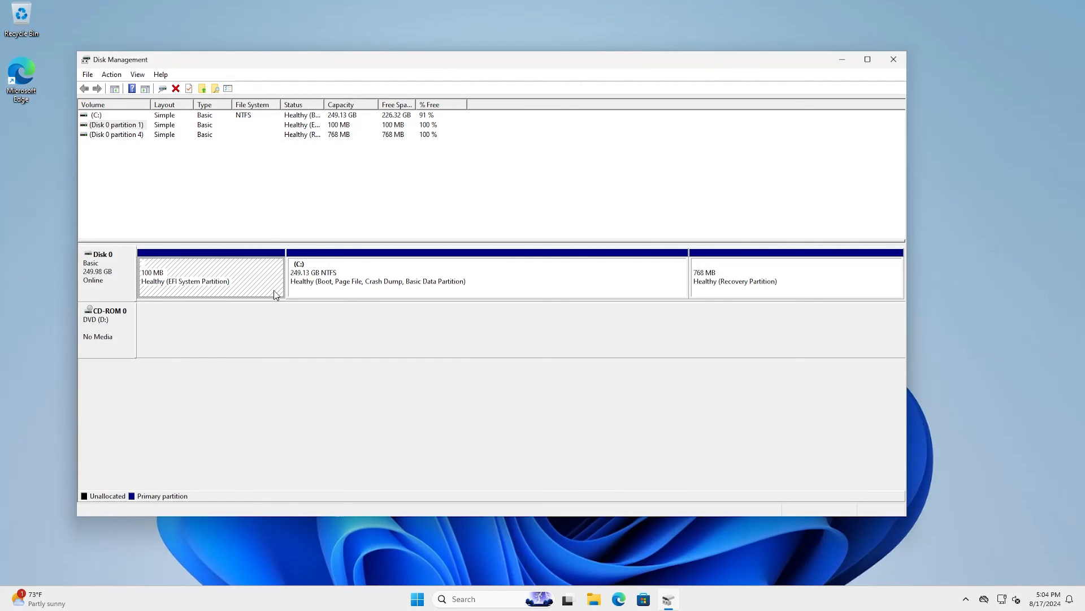
left_click(795, 276)
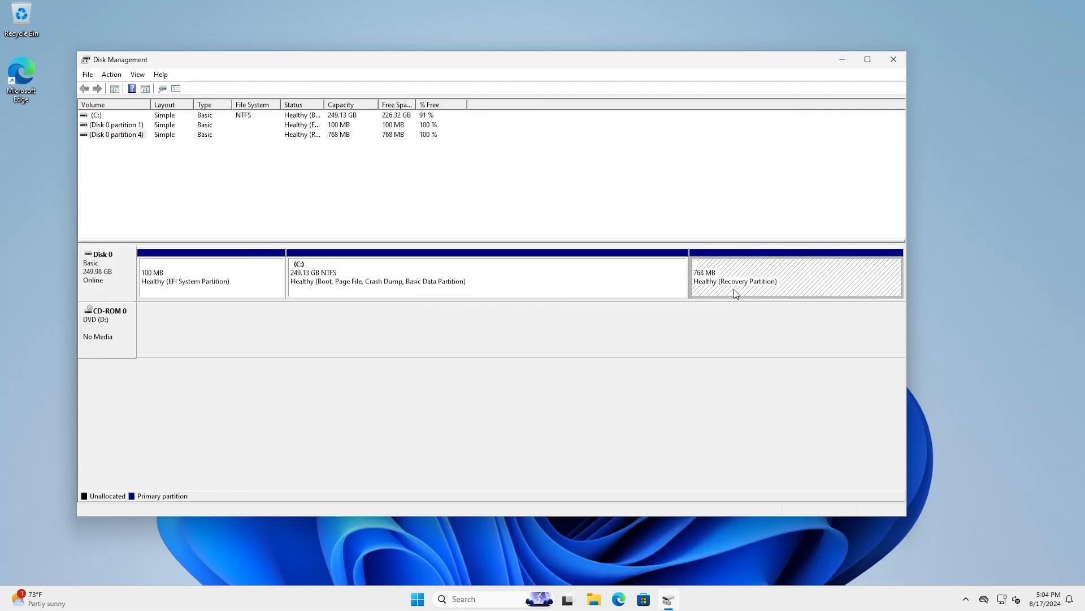
mouse_move(635, 553)
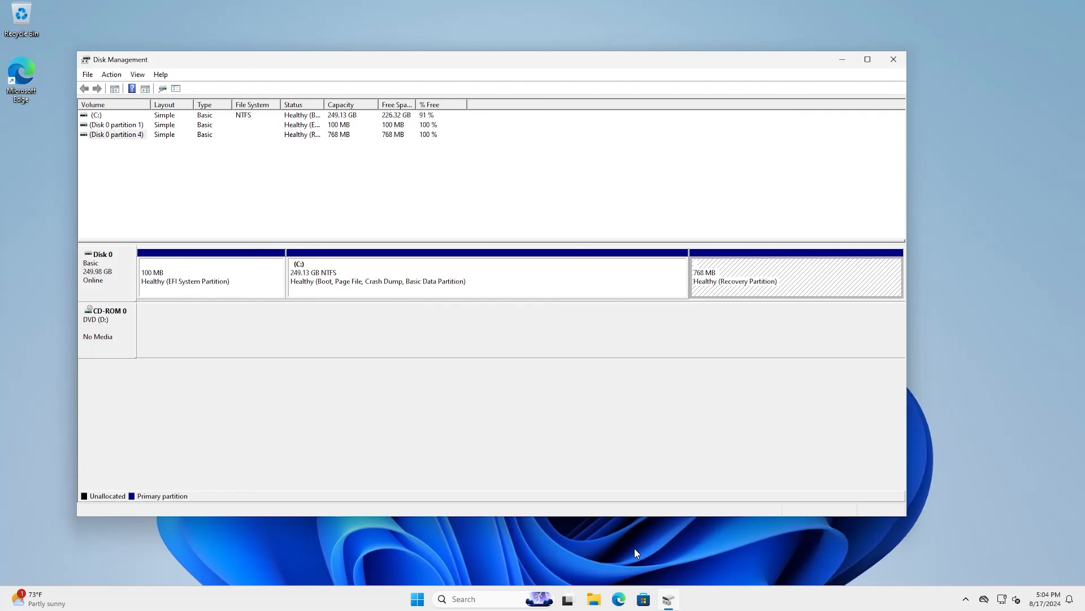
mouse_move(573, 343)
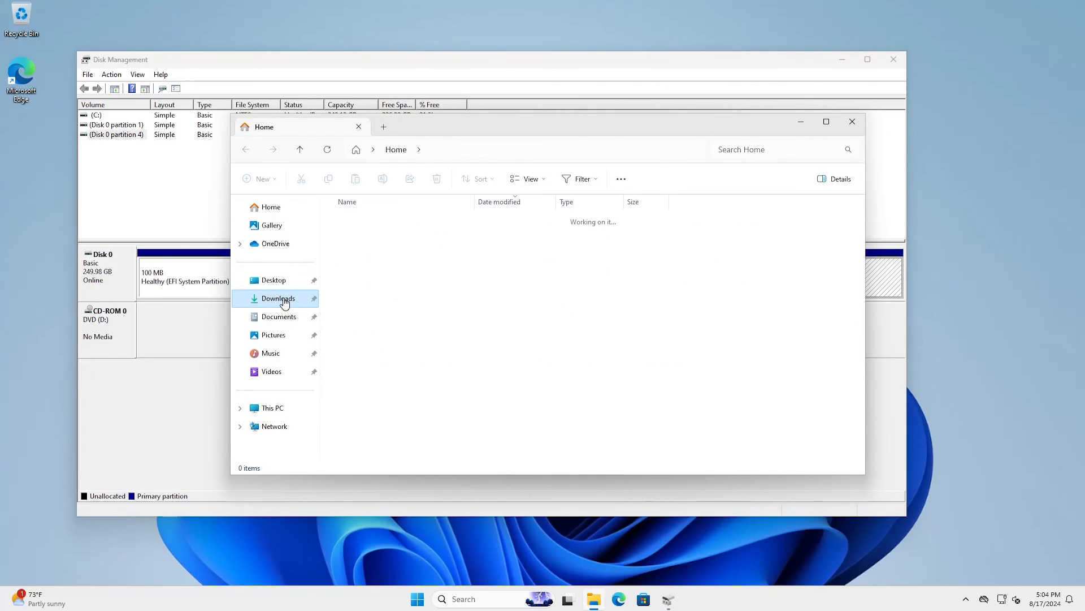
Show the Downloads folder listing the rufus and rescuezilla files.
left_click(278, 298)
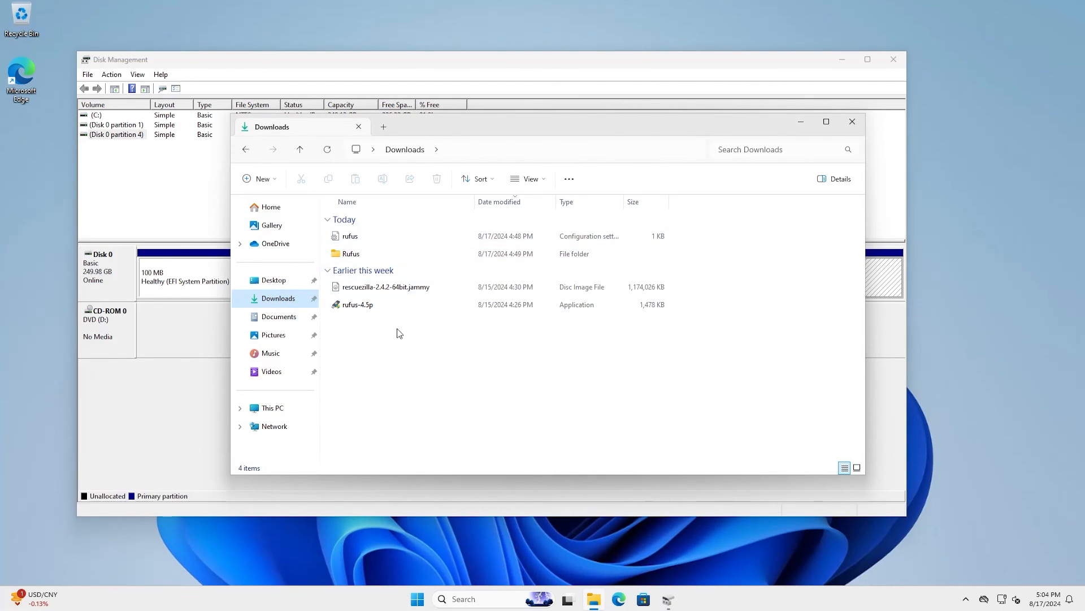